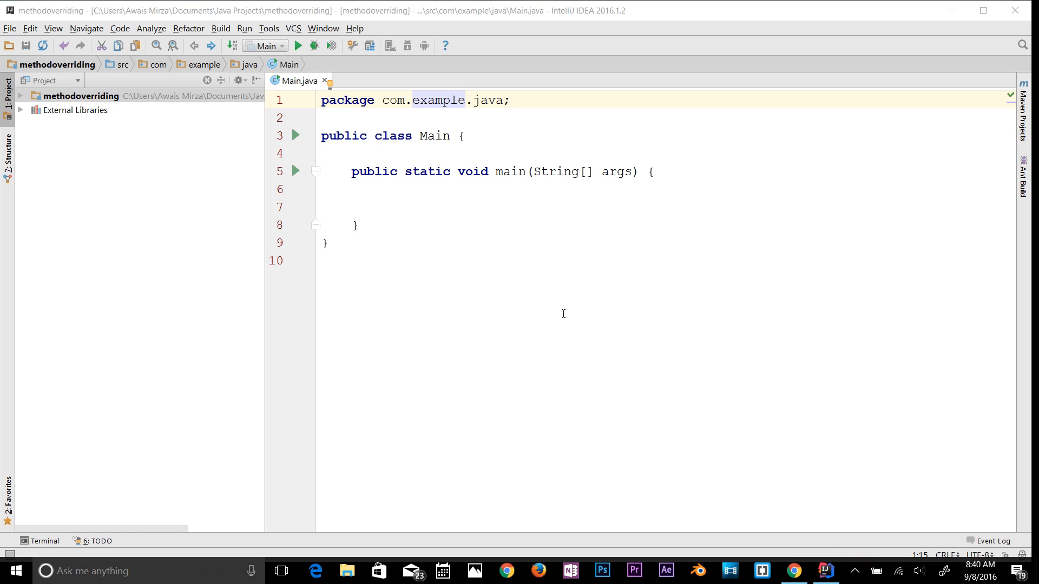
mouse_move(444, 219)
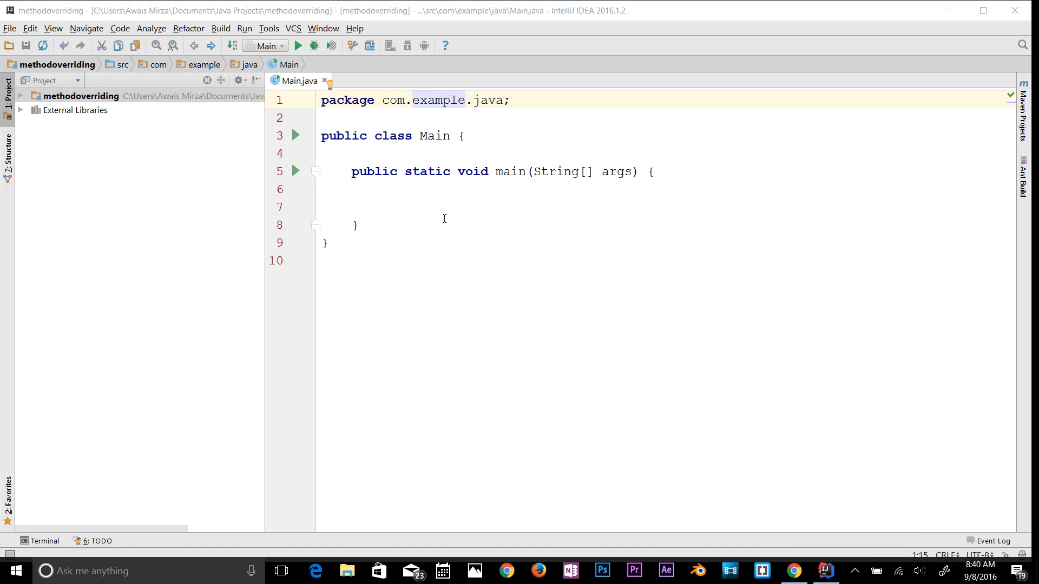
mouse_move(461, 203)
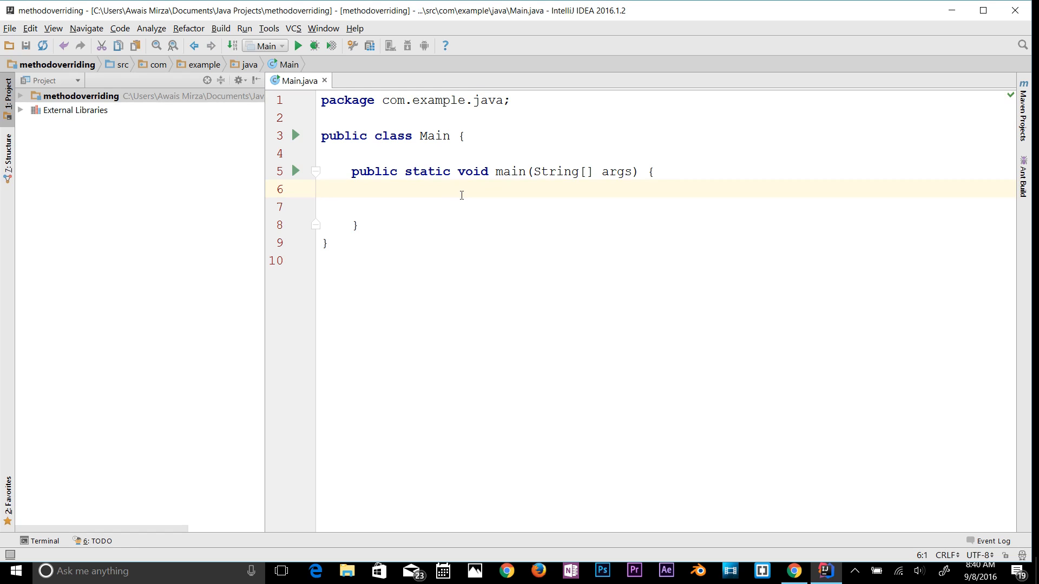
mouse_move(187, 115)
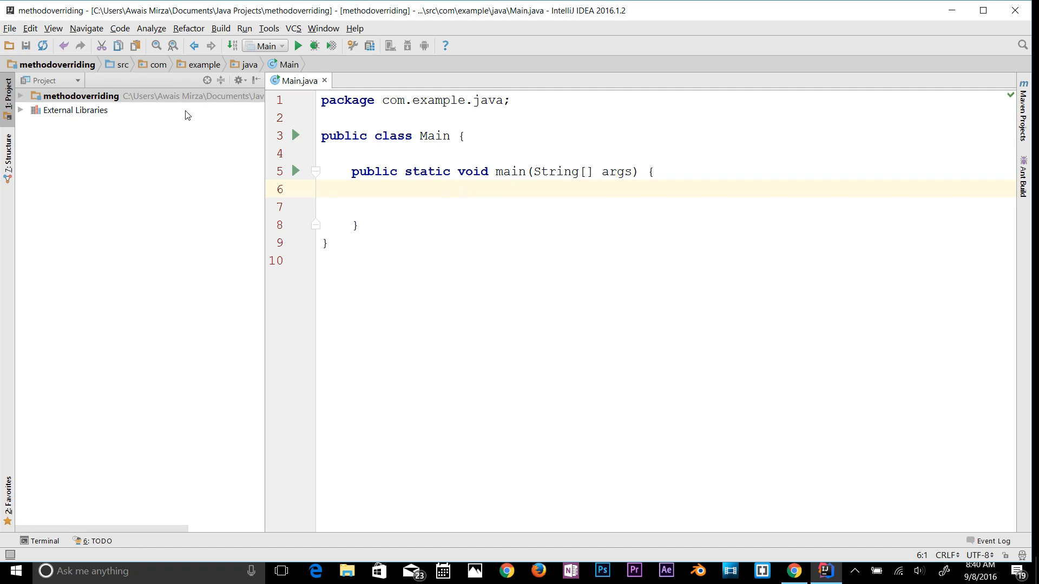
Switch the Project pane to Packages view and create a bike class in com.example.java
left_click(76, 80)
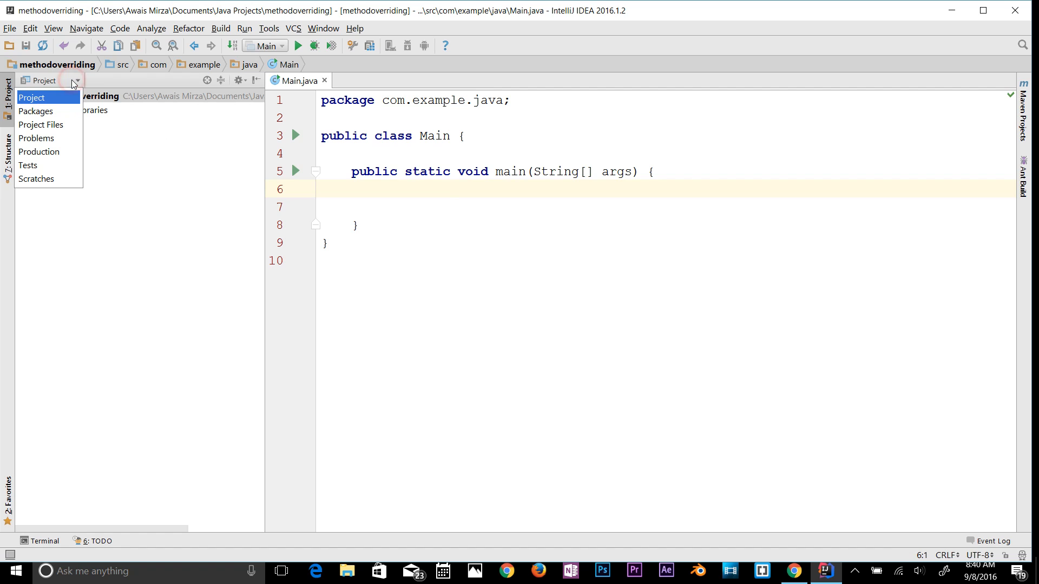
left_click(35, 110)
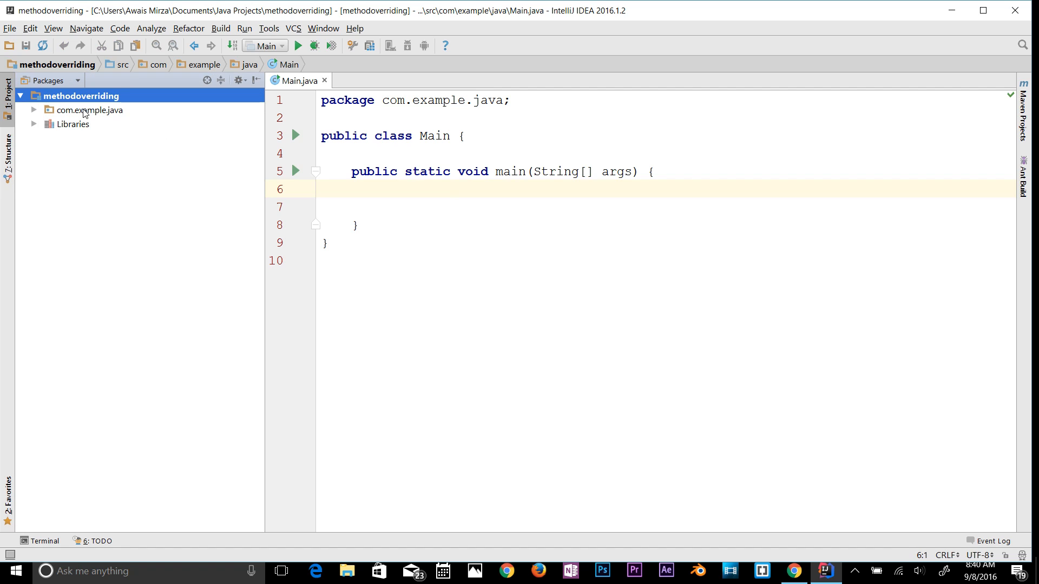
right_click(88, 110)
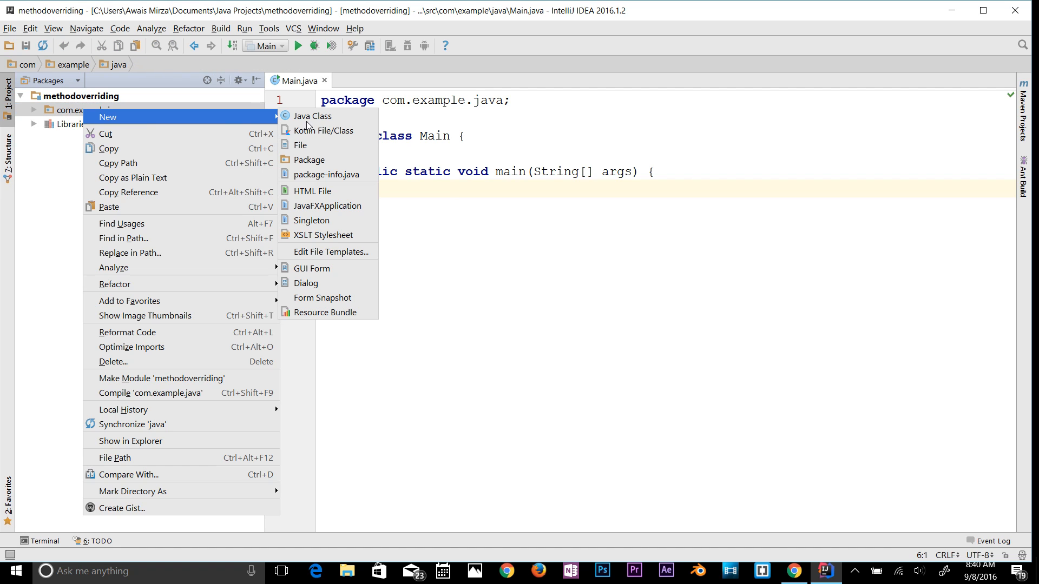
left_click(312, 116)
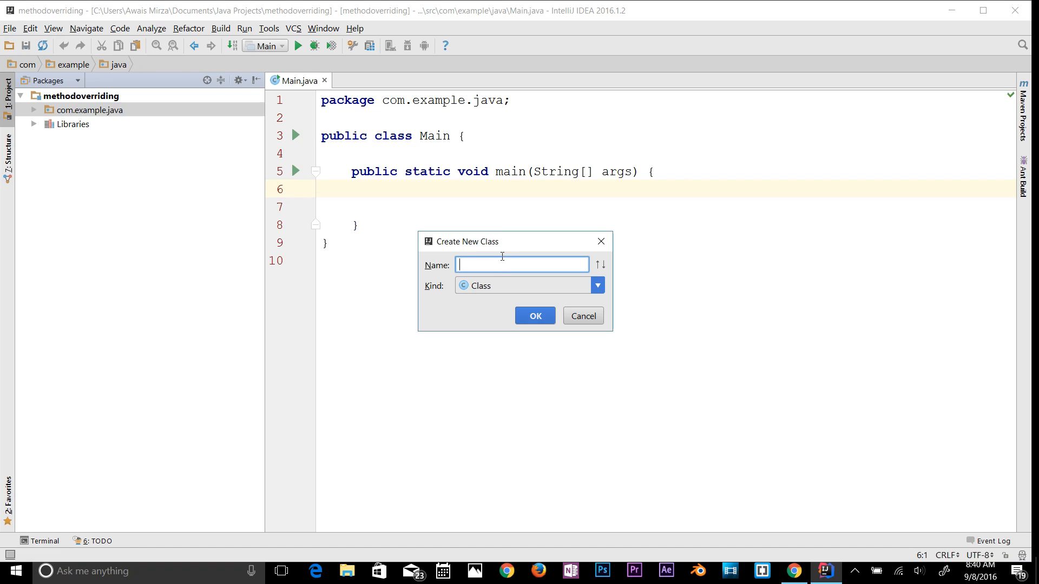
type("bike")
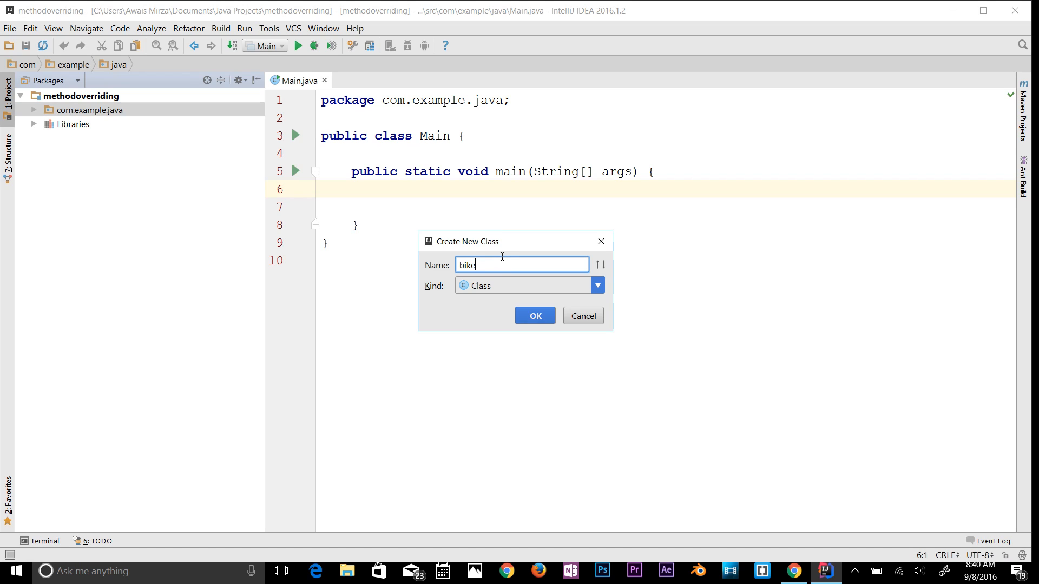
left_click(534, 315)
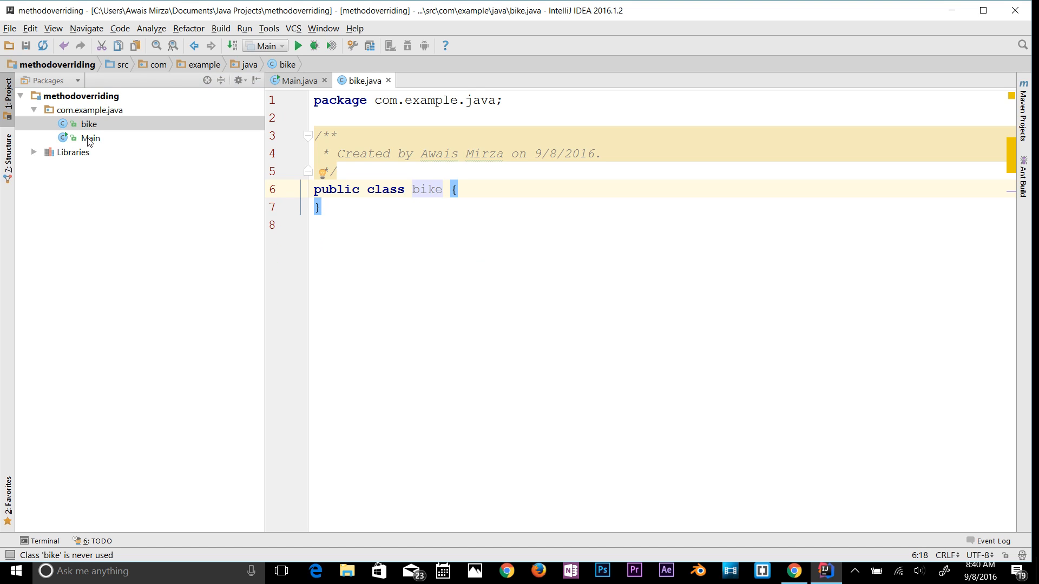
Create a second class, bike2, in the same package, then return to Main
right_click(90, 138)
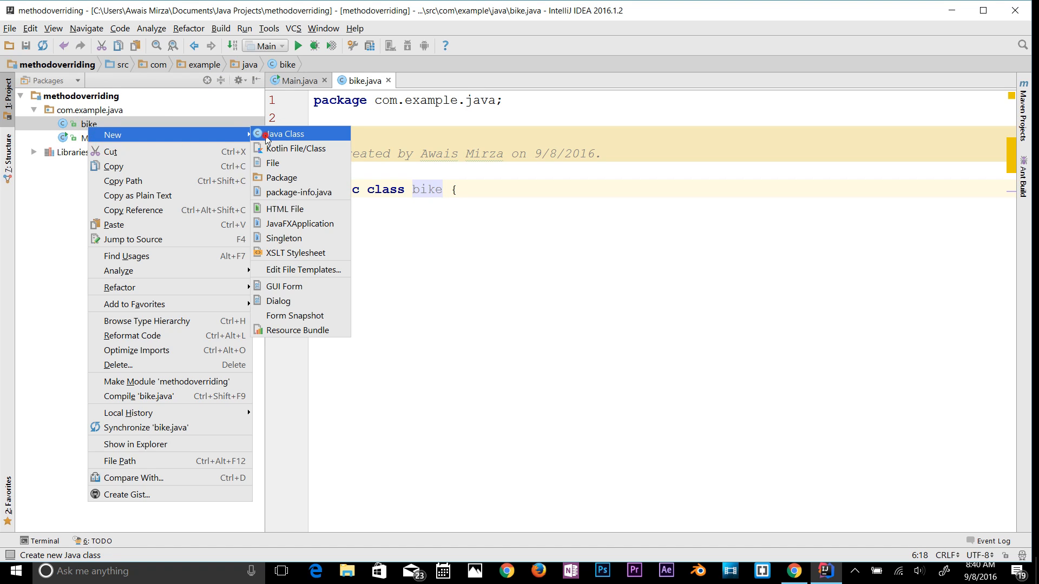
left_click(284, 133)
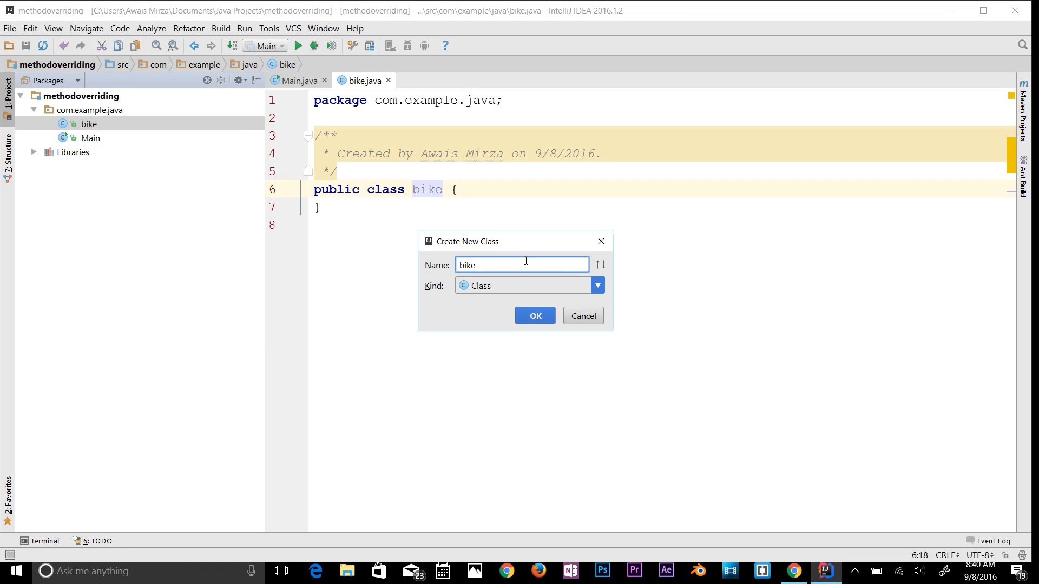
left_click(534, 315)
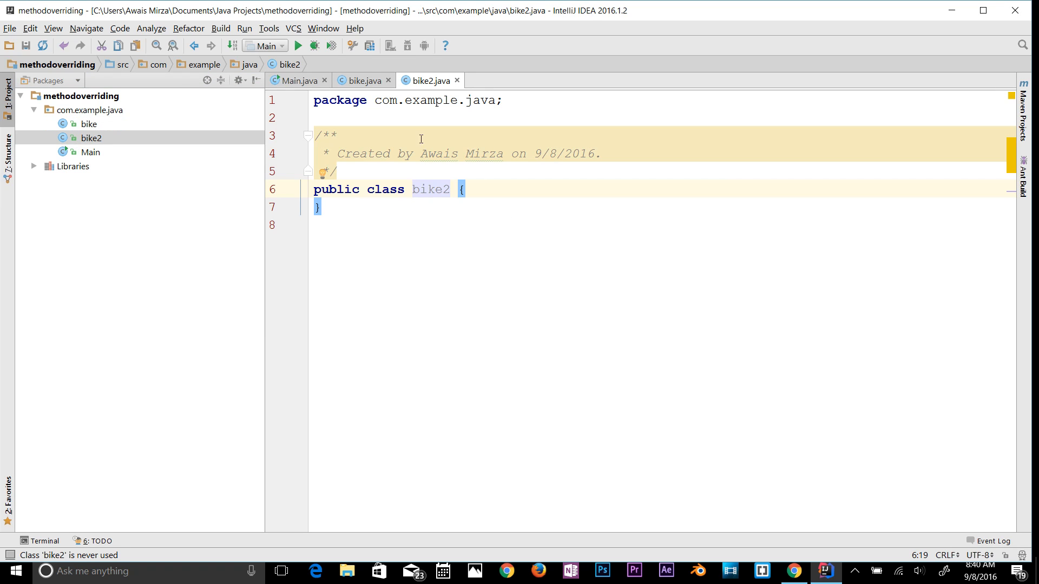
left_click(294, 80)
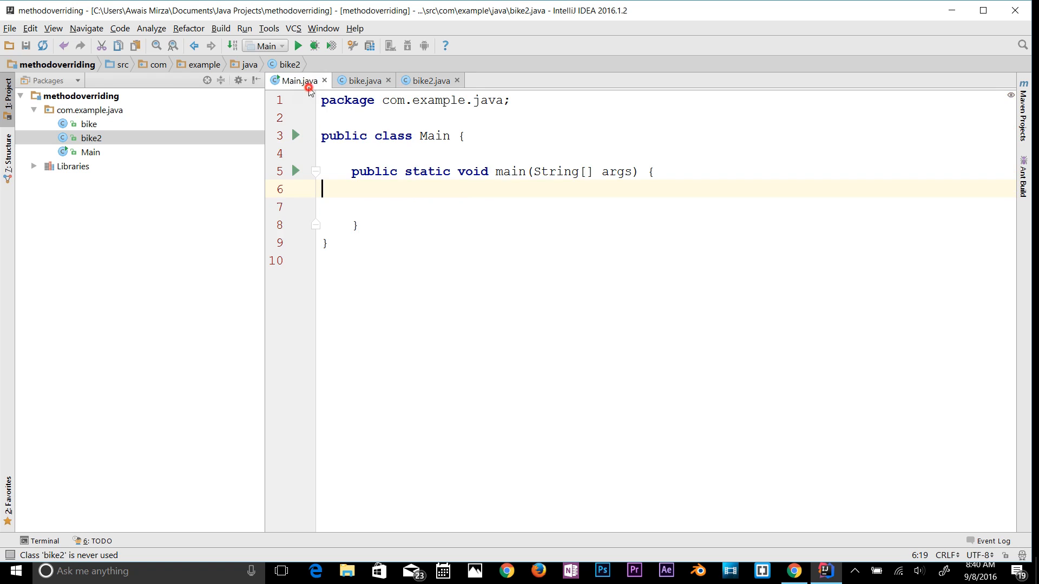
In bike.java, write a void run() method that prints "bike speed is"
left_click(361, 80)
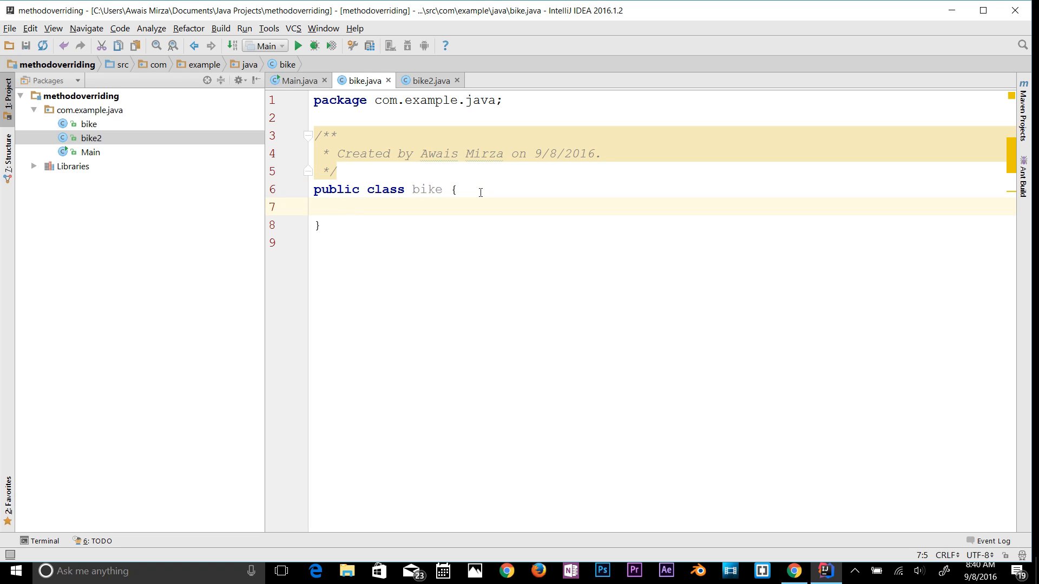
type("vo")
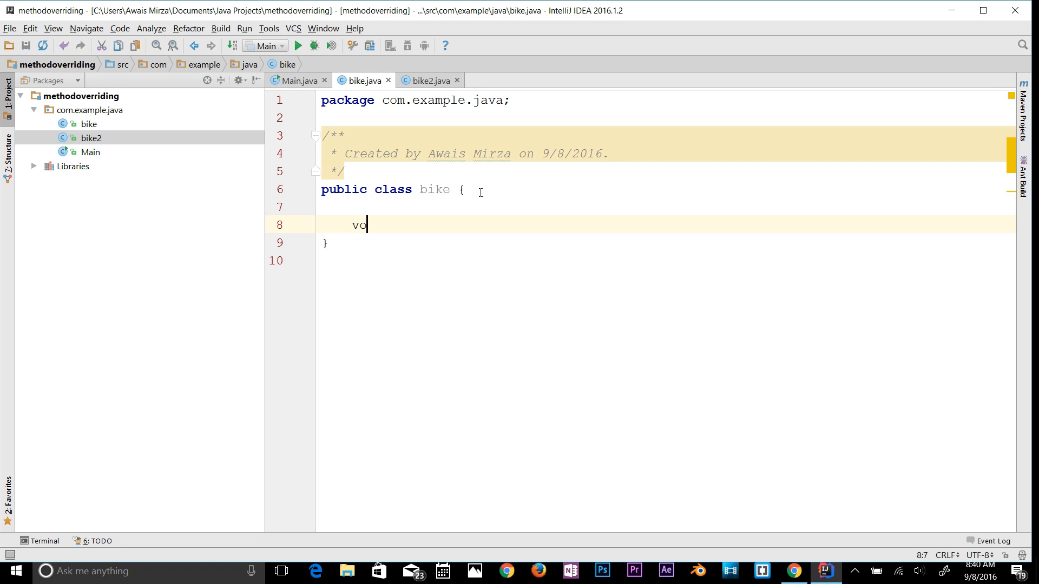
type("id")
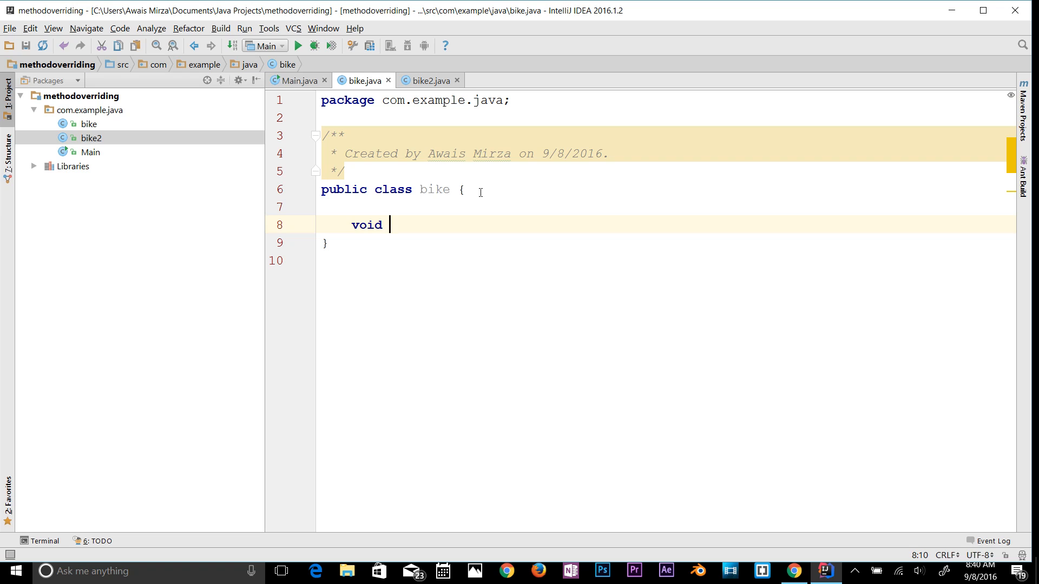
type("run()")
type("P")
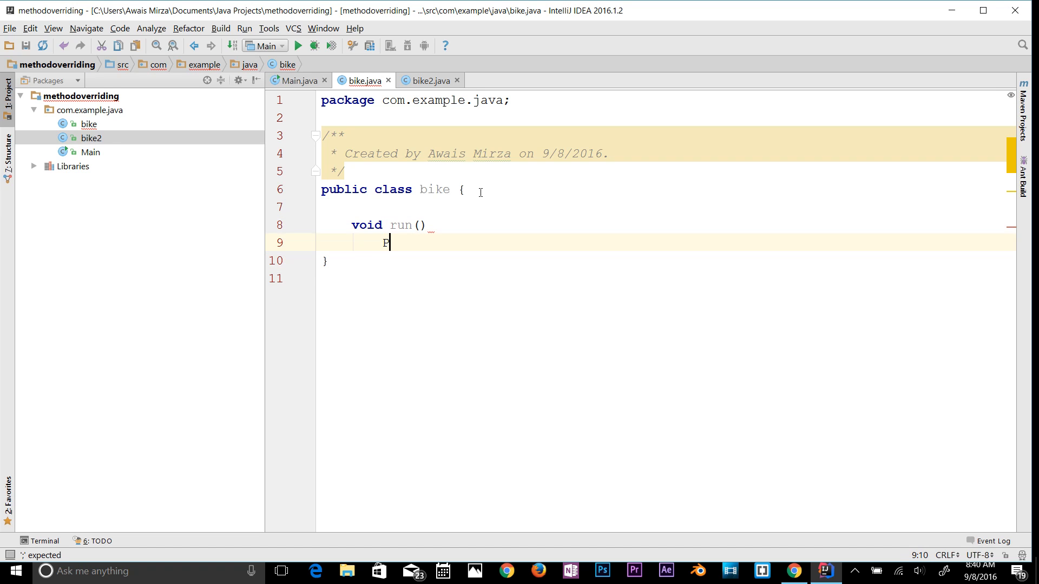
key("Backspace")
type("{")
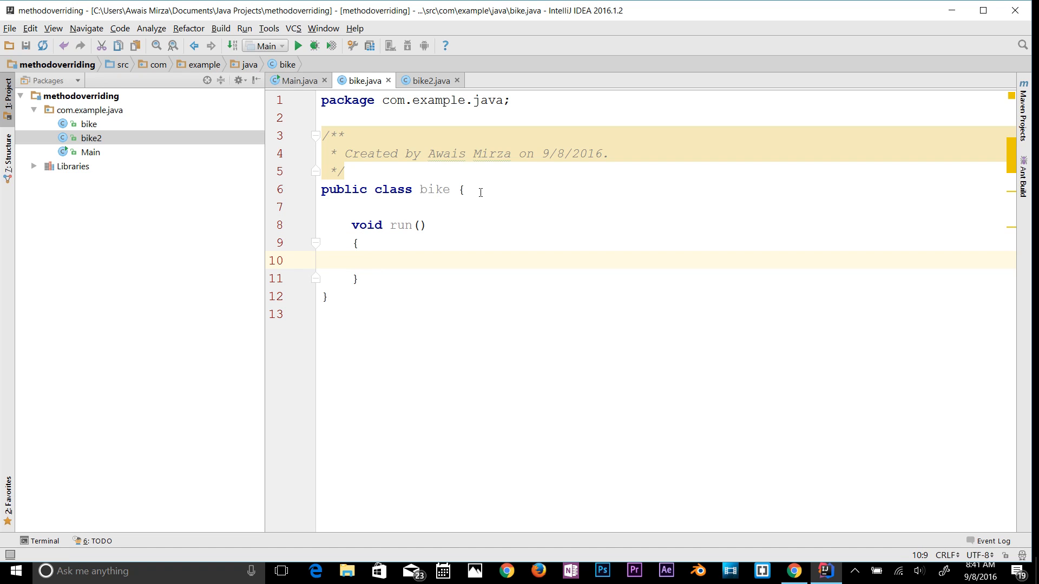
type("s")
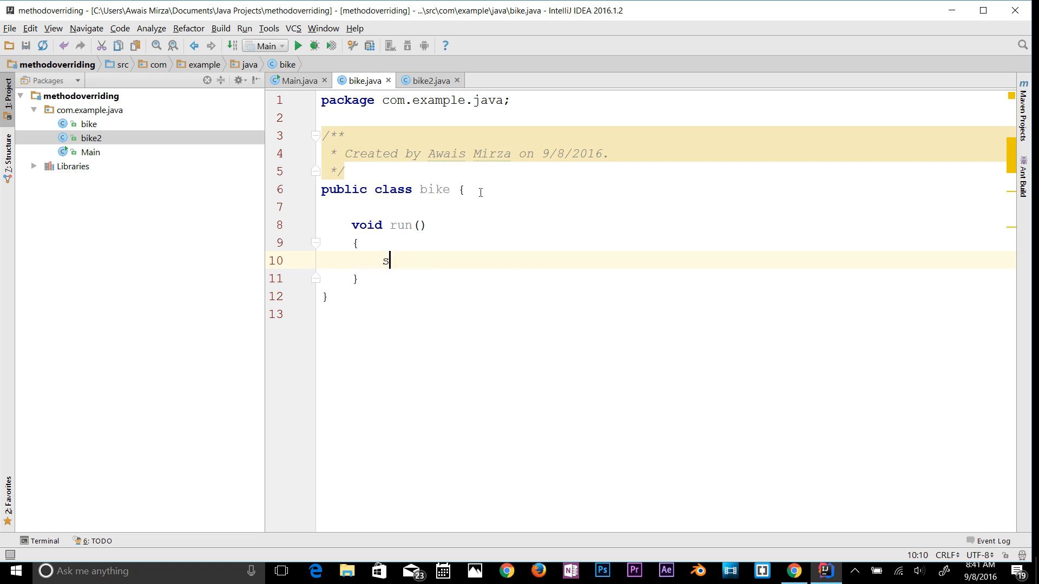
type("ou")
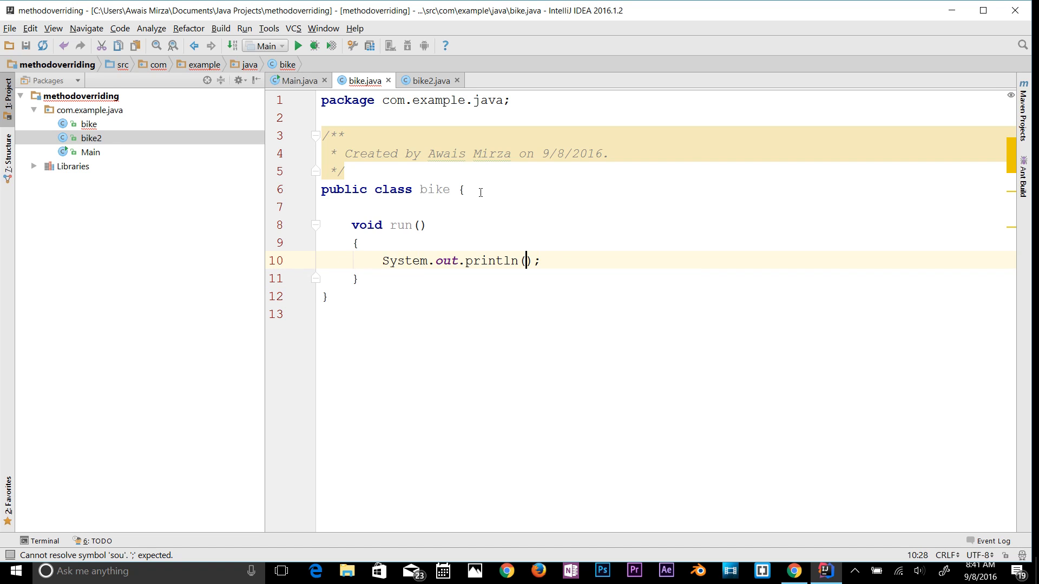
type("\"this\"")
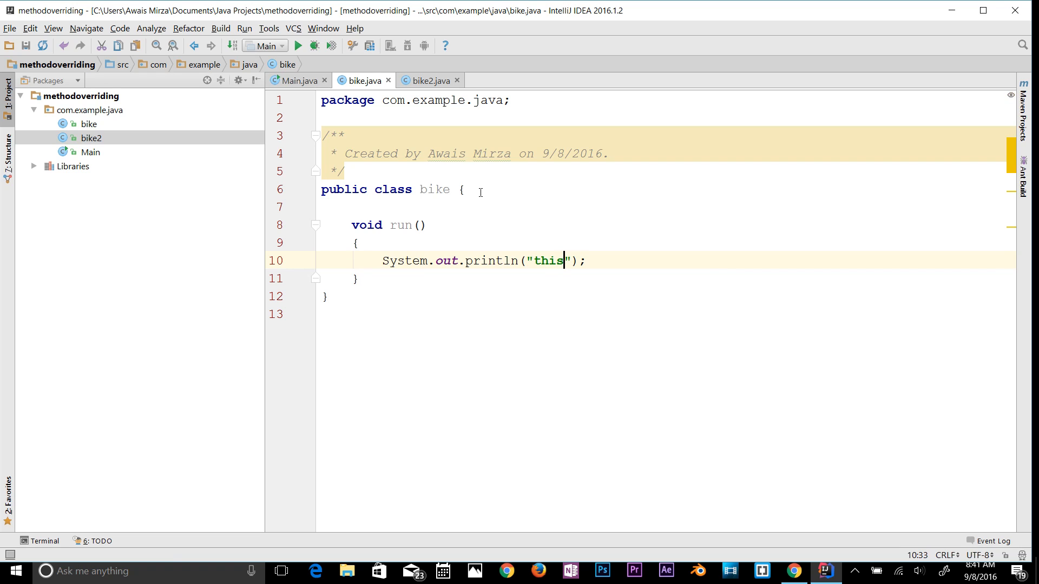
type("bike")
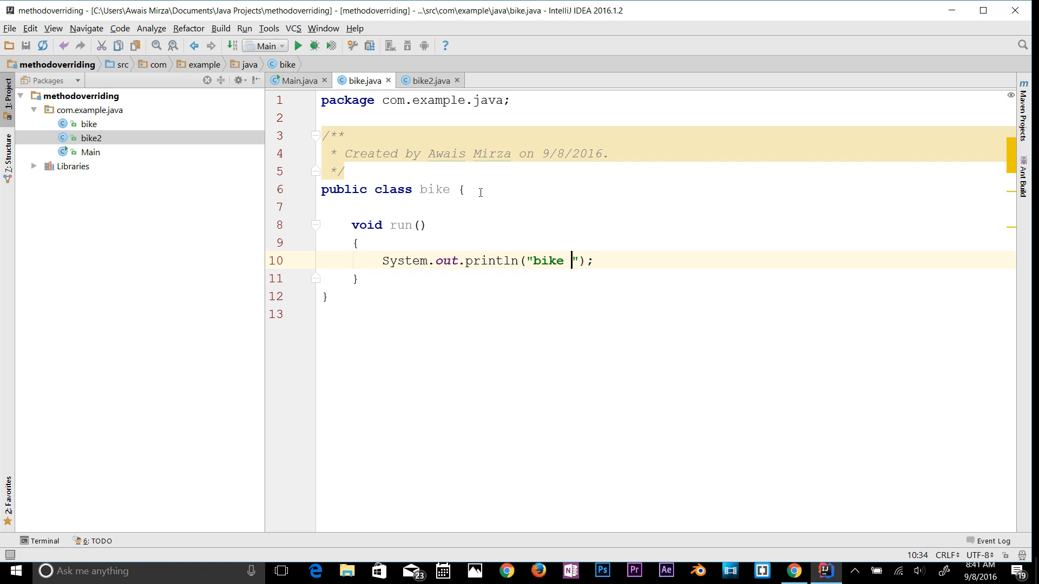
type("speed is")
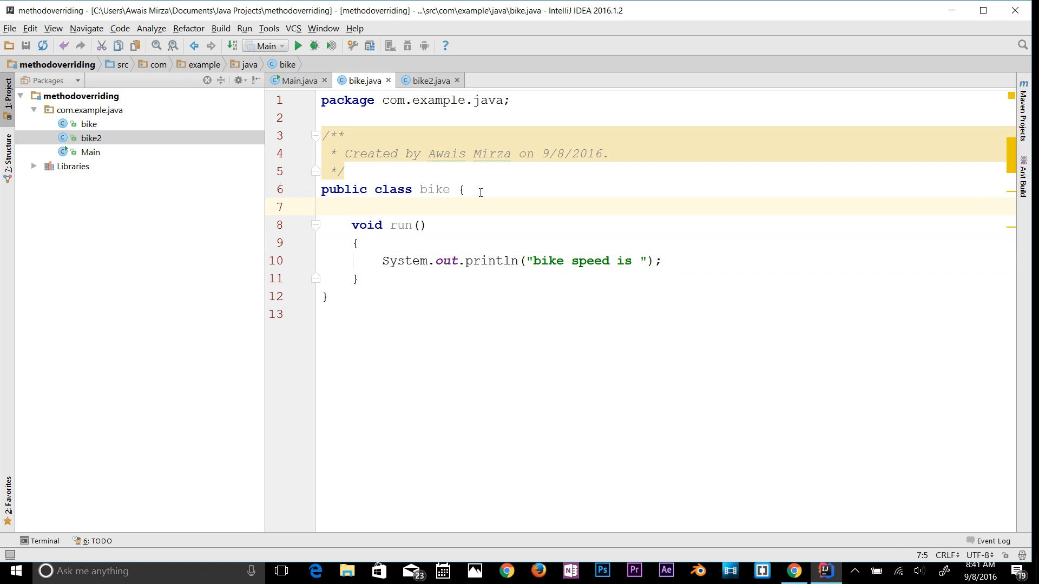
Add field 'int bike = 60;' and append + bike to the println text
type("int bike")
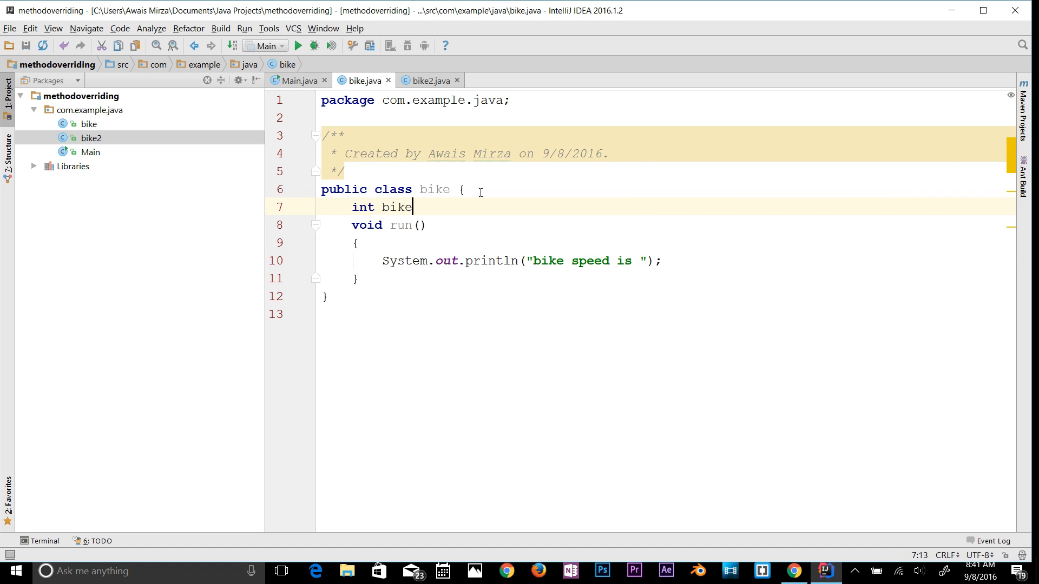
type("=")
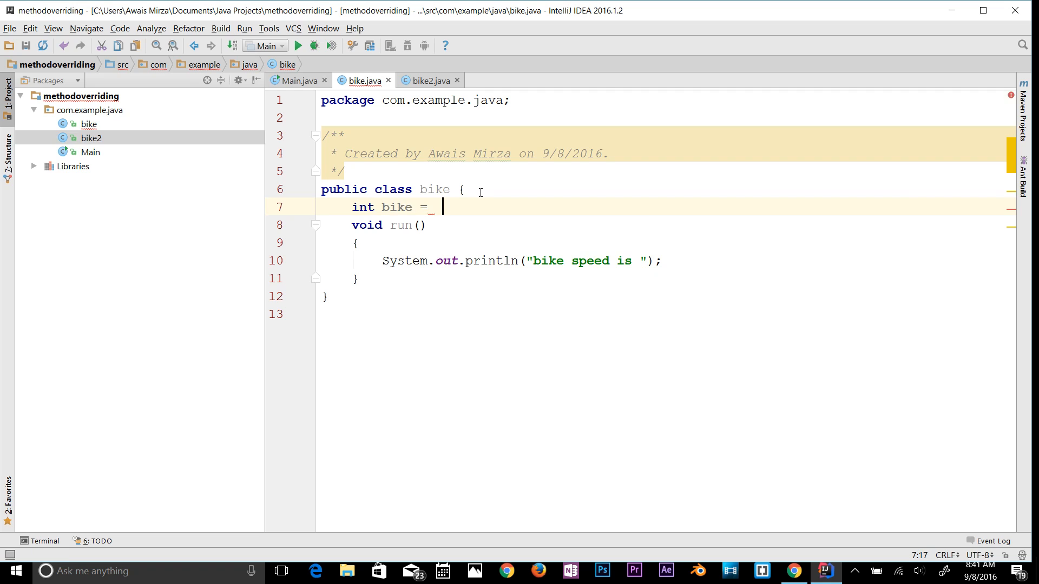
type("60;")
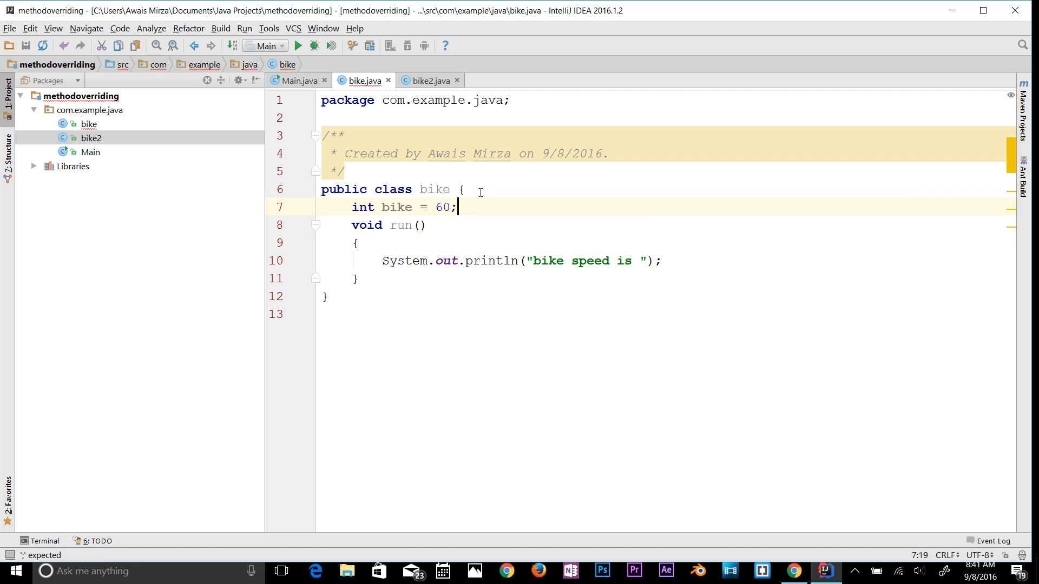
left_click(436, 260)
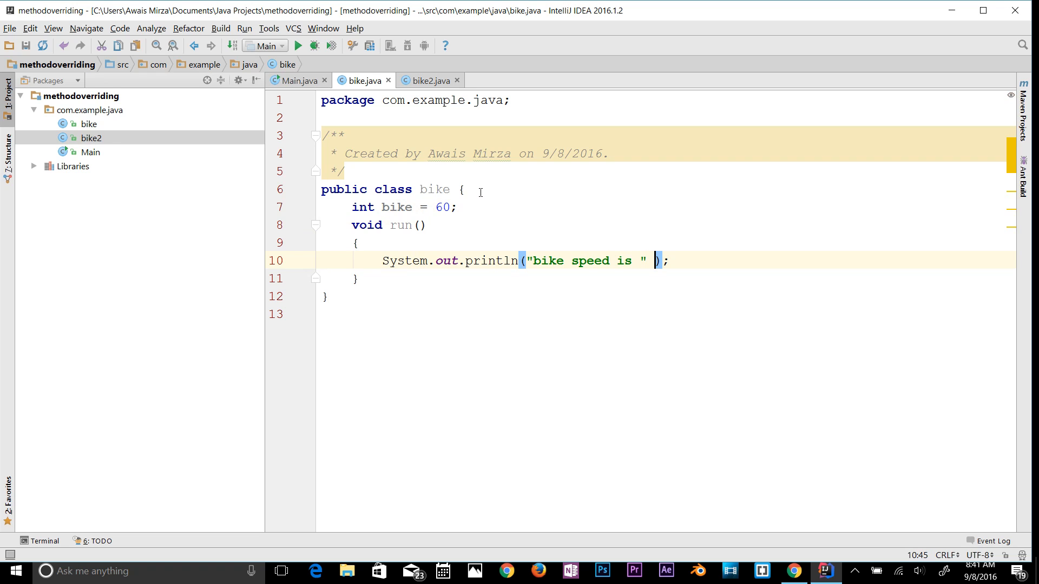
type("+ bike")
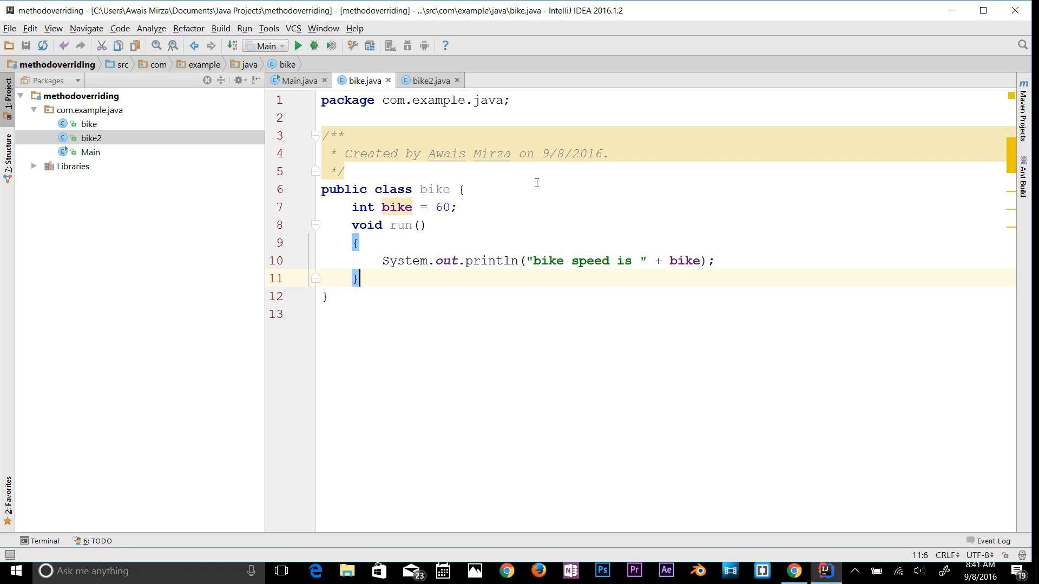
mouse_move(397, 207)
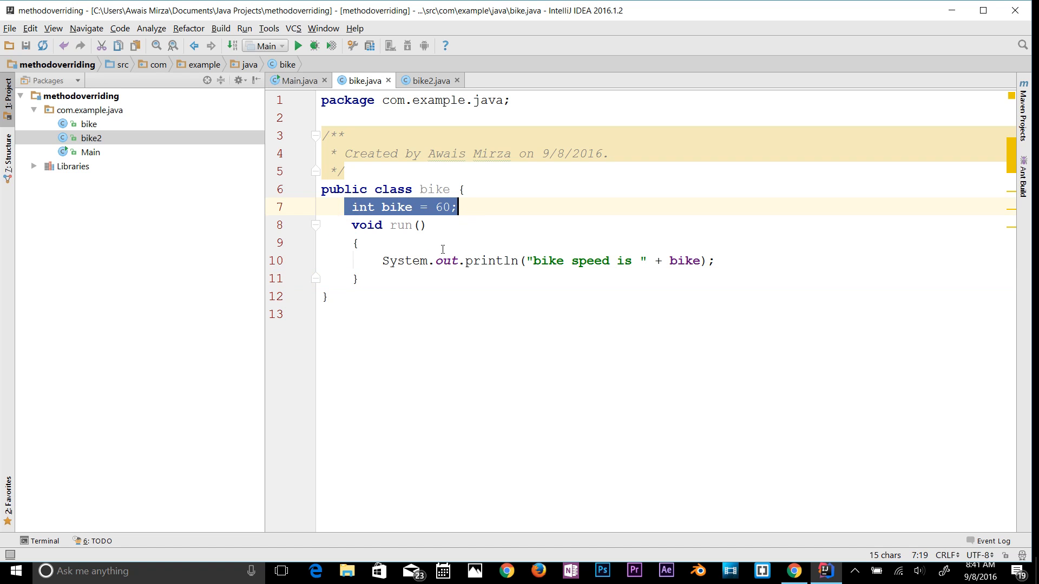
Paste bike's field and run() method into bike2 and make bike2 extend bike
double_click(399, 224)
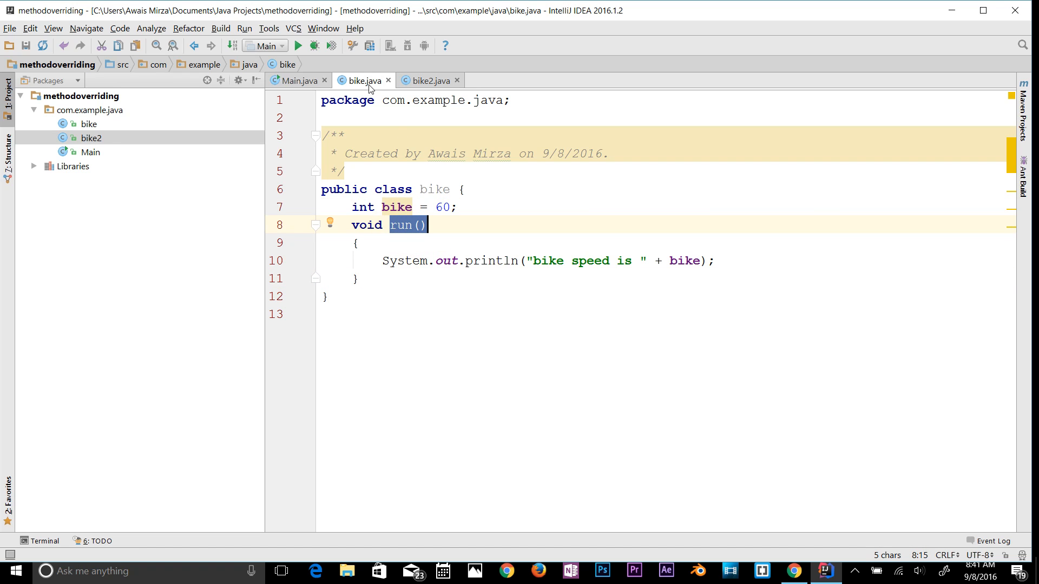
mouse_move(386, 89)
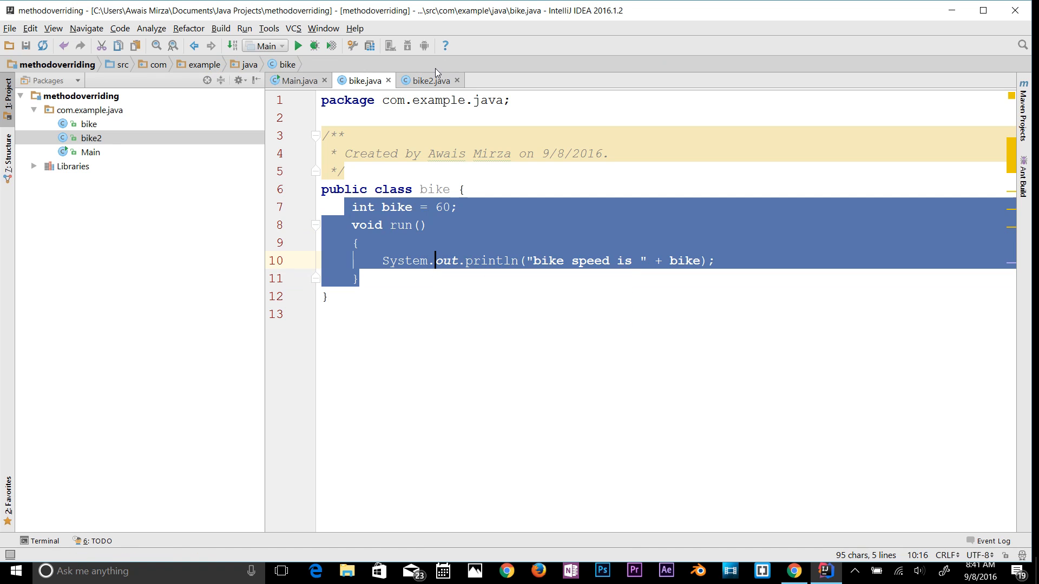
left_click(426, 80)
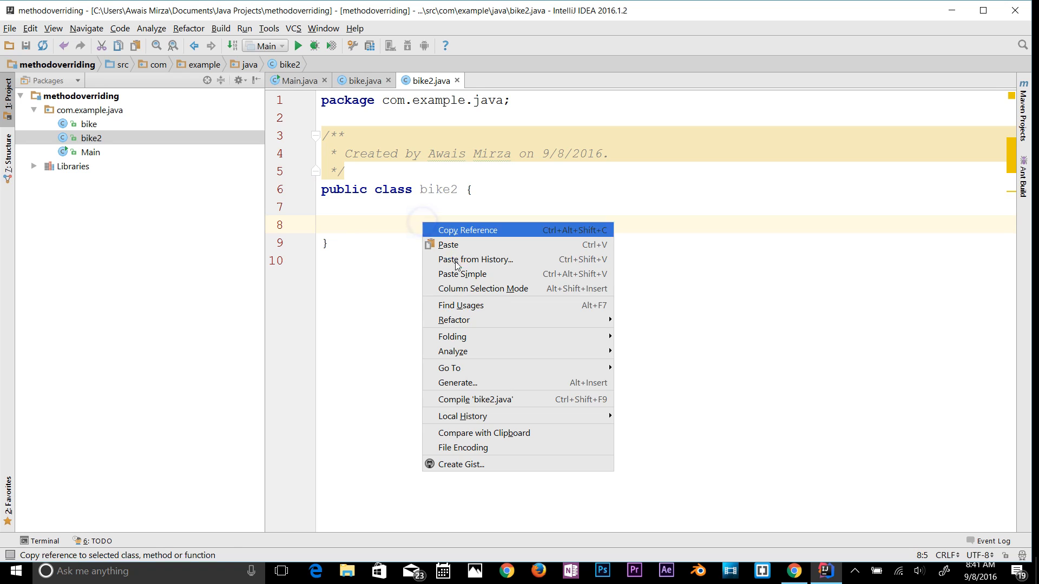
left_click(449, 245)
type("extends ")
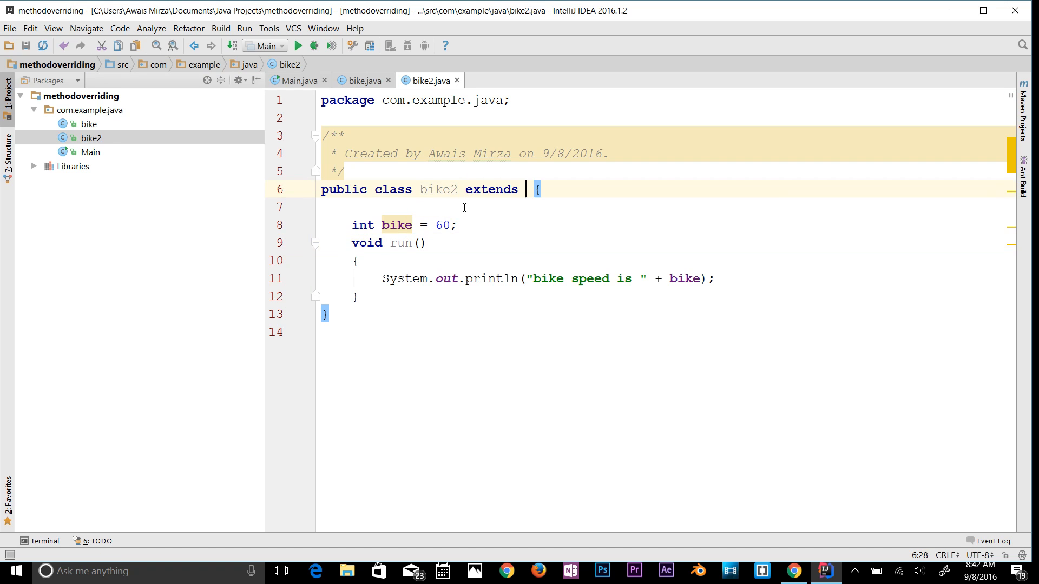
type("bike")
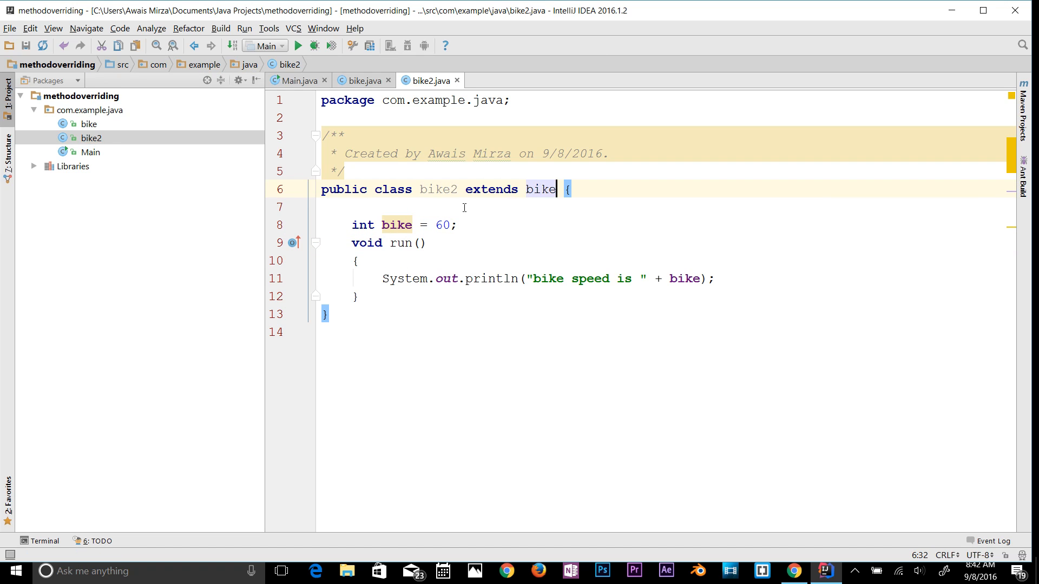
Compare with bike, change bike2's speed from 60 to 70, and return to Main
left_click(359, 80)
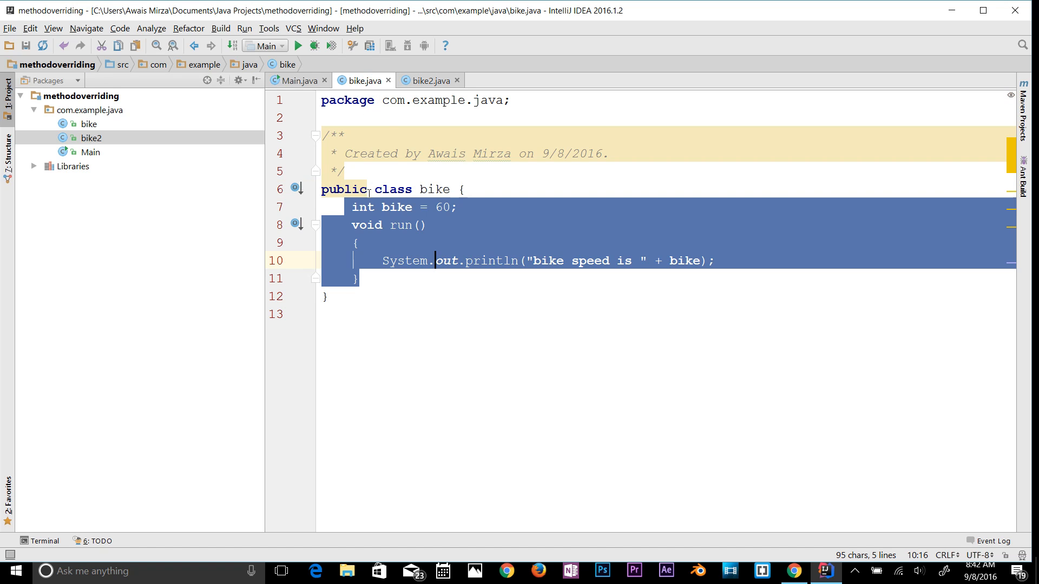
left_click(425, 80)
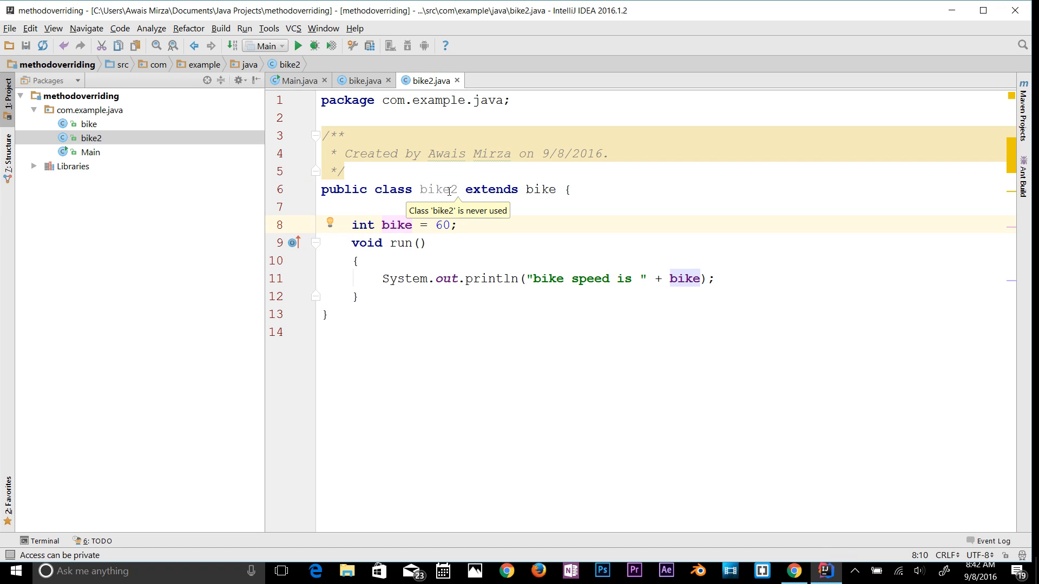
left_click(358, 80)
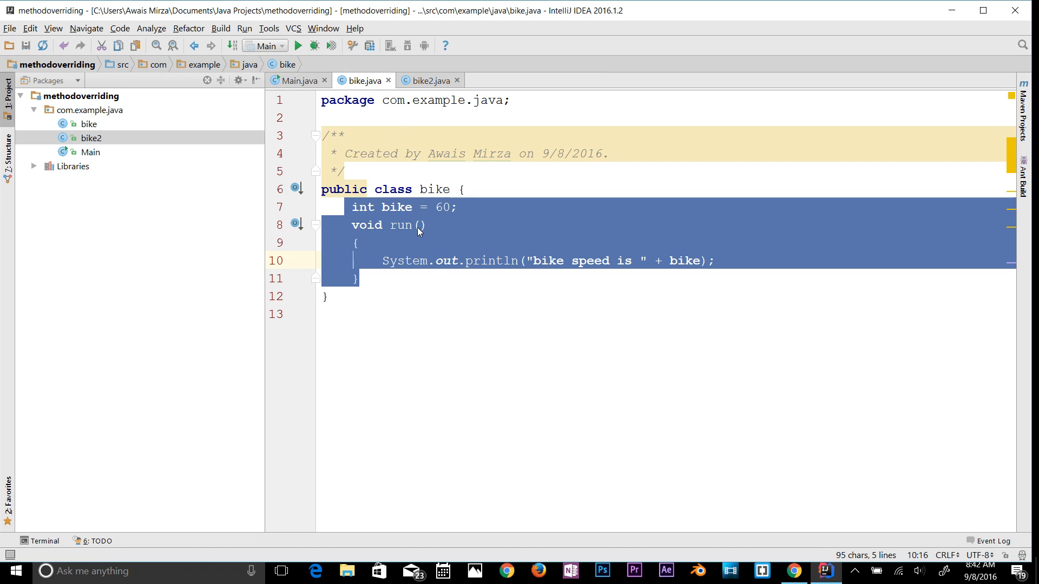
left_click(427, 80)
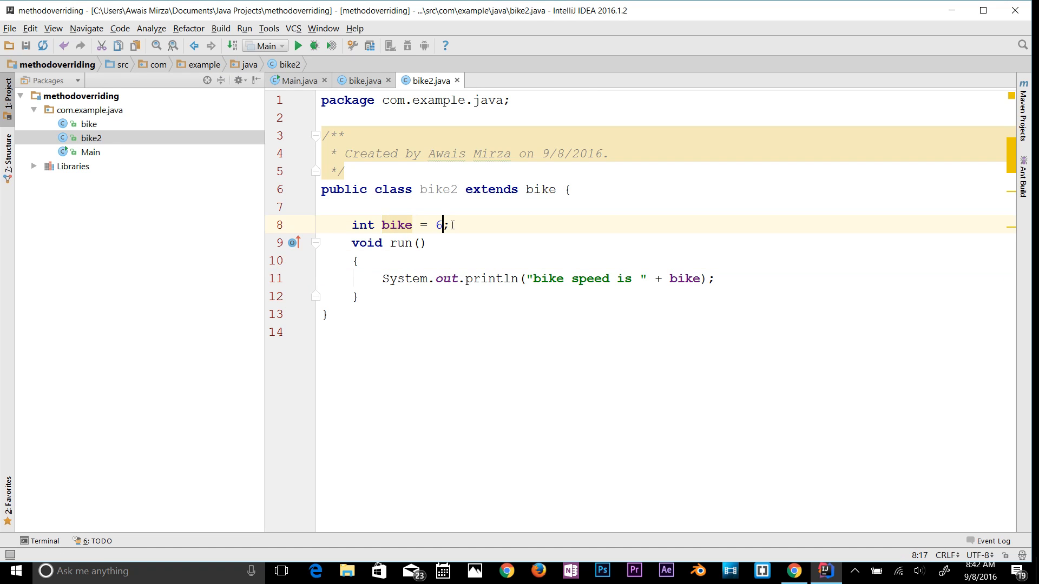
type("70")
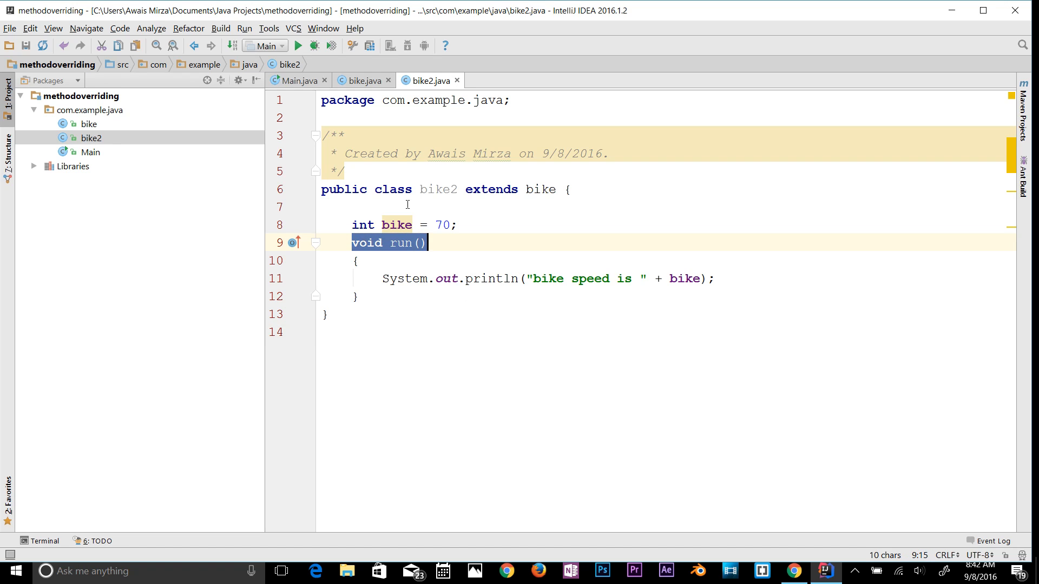
left_click(360, 80)
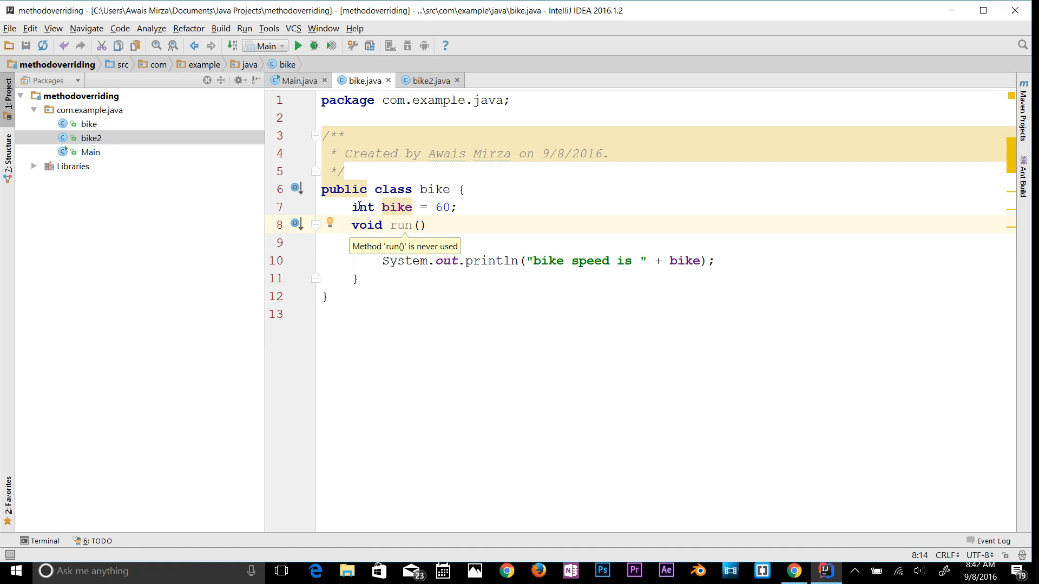
left_click(292, 80)
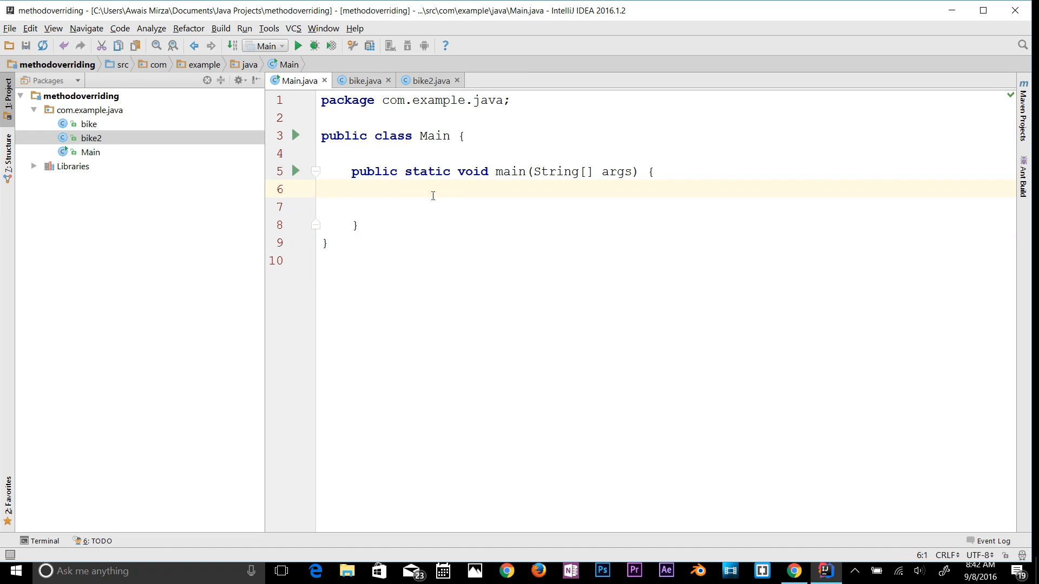
Inside main, type 'bike2 obj = new bike2();' followed by 'obj.run();'
left_click(381, 189)
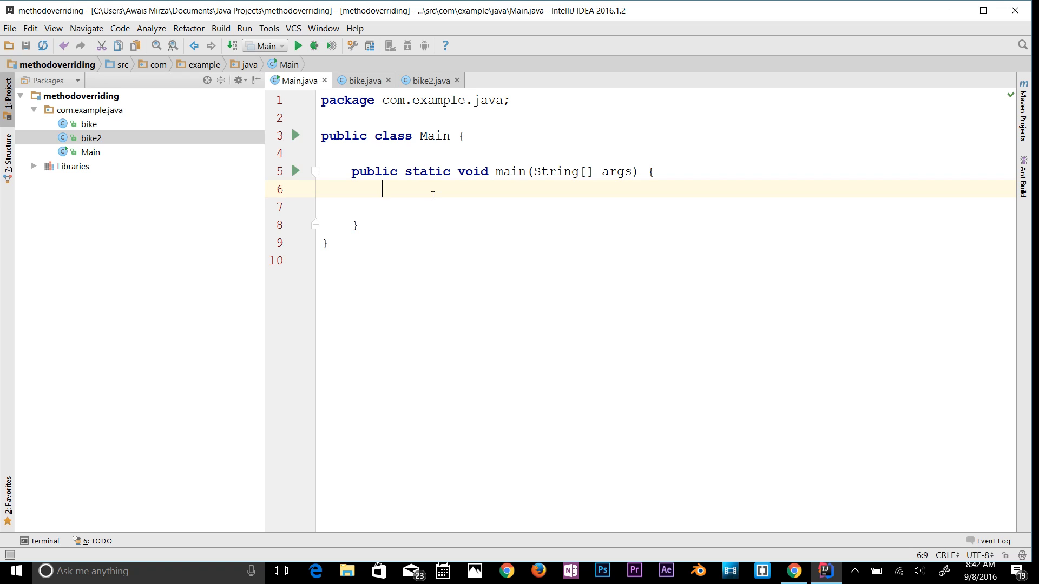
type("bike2 obj")
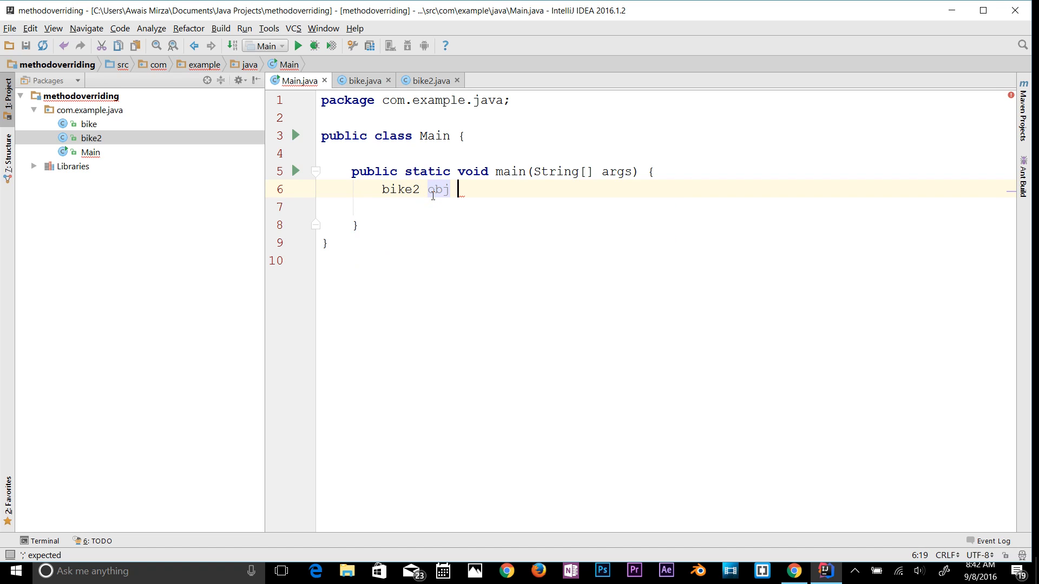
type("= new b")
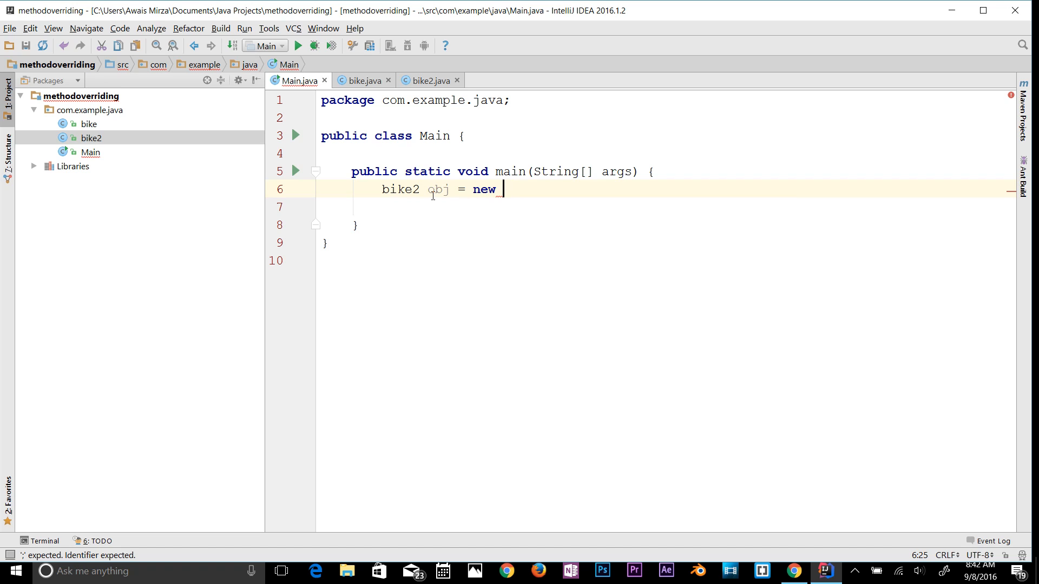
type("bike2()")
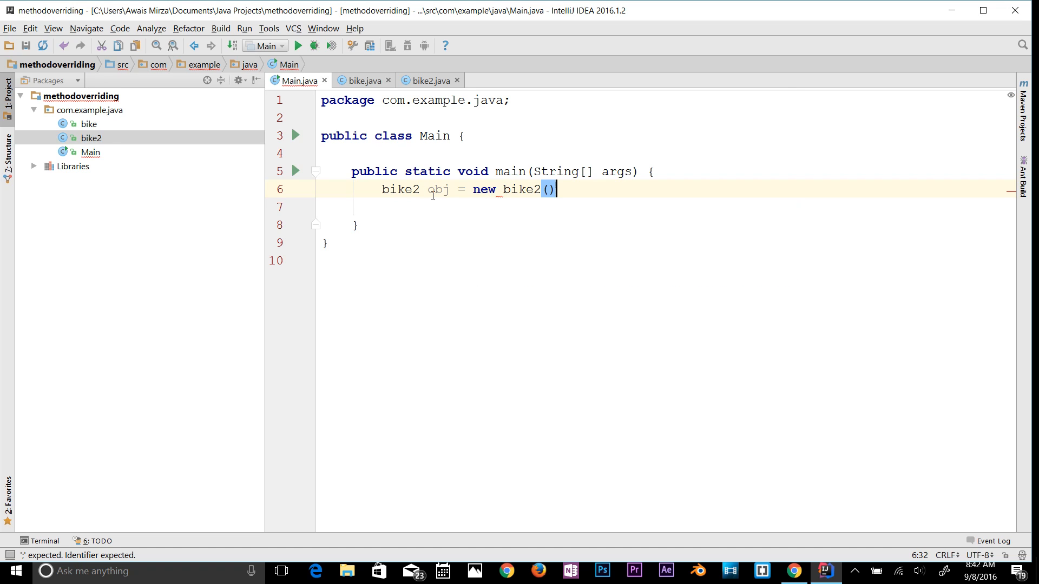
key("enter")
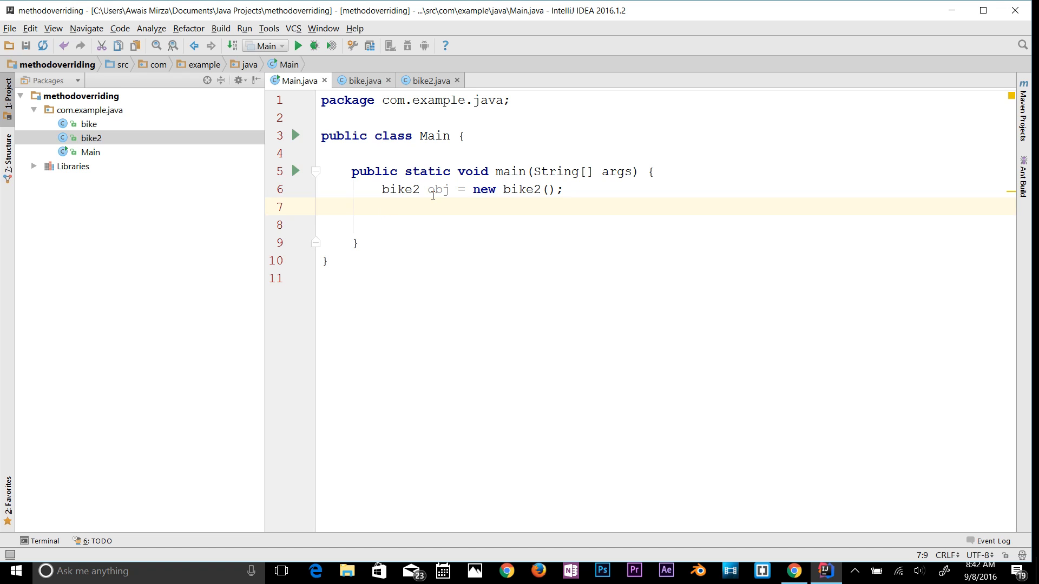
type("obj.run();")
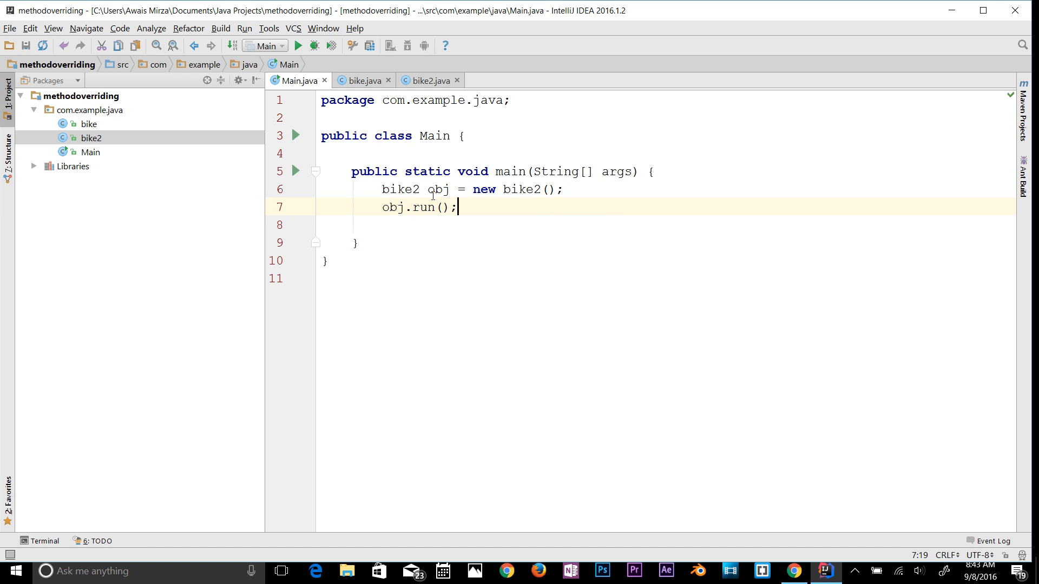
mouse_move(405, 93)
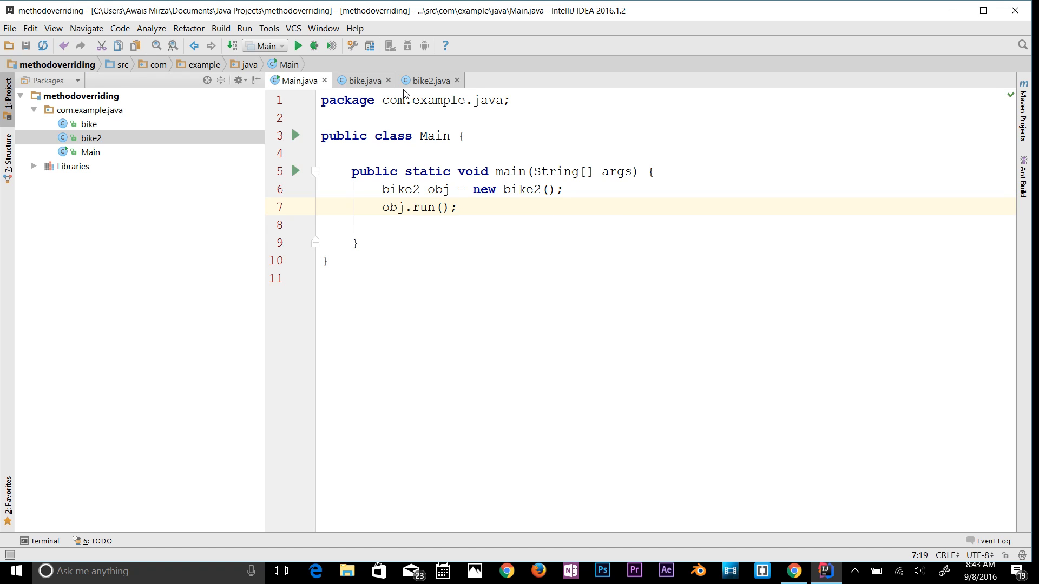
Review the bike class, then bike2's overriding run method, and return to bike
left_click(361, 80)
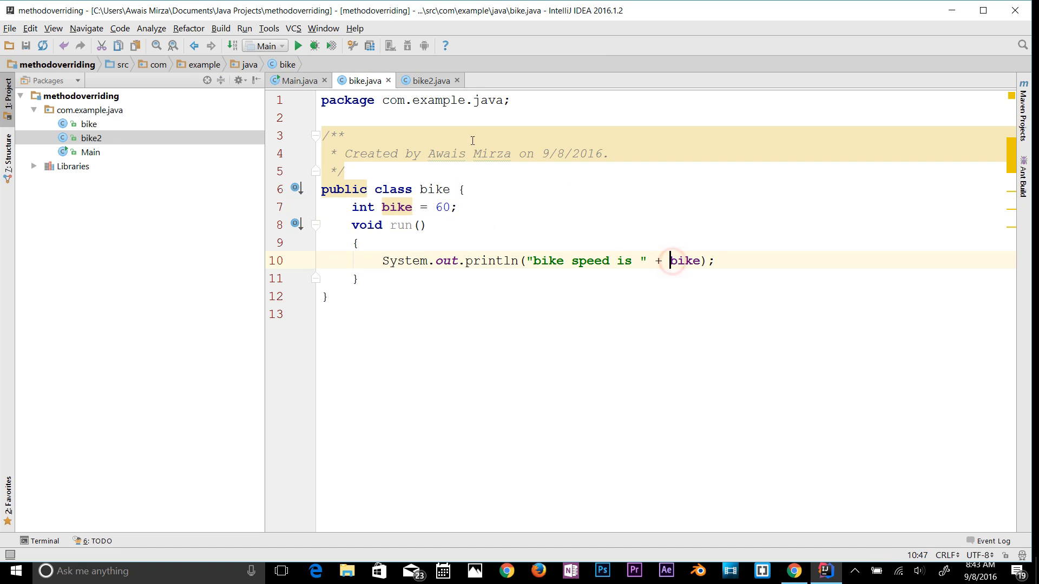
left_click(429, 80)
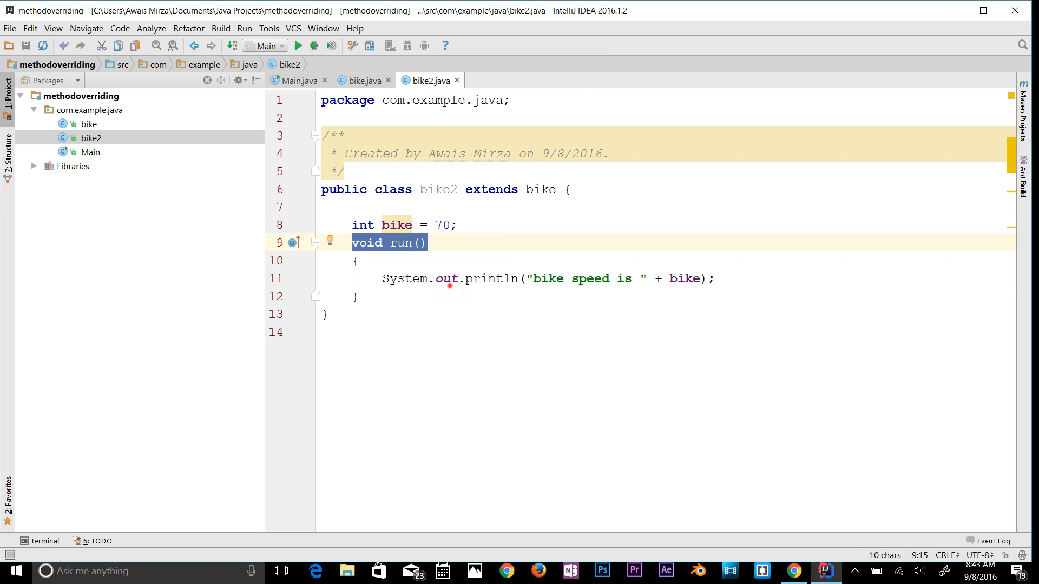
left_click(428, 225)
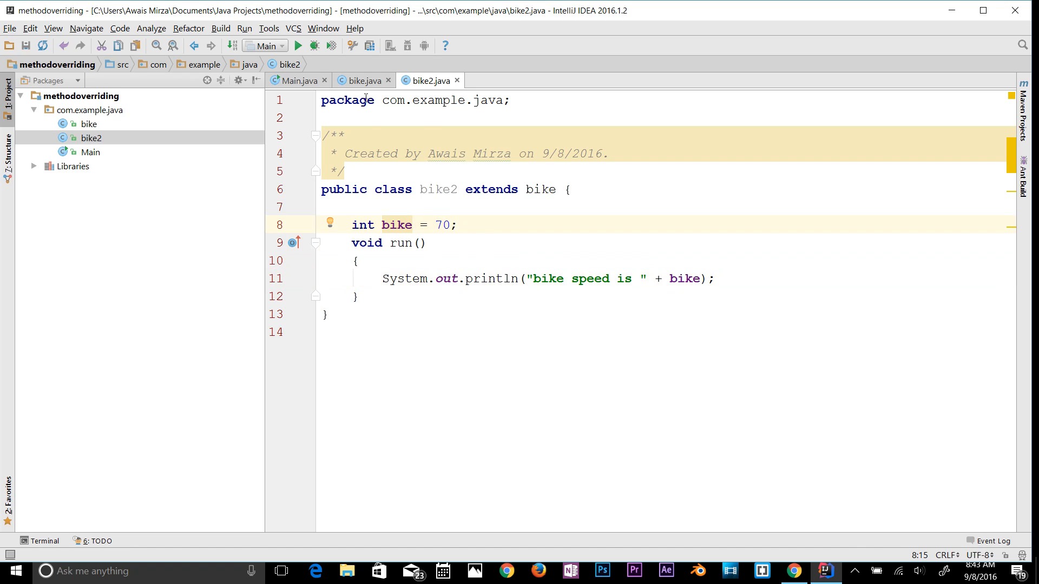
left_click(363, 80)
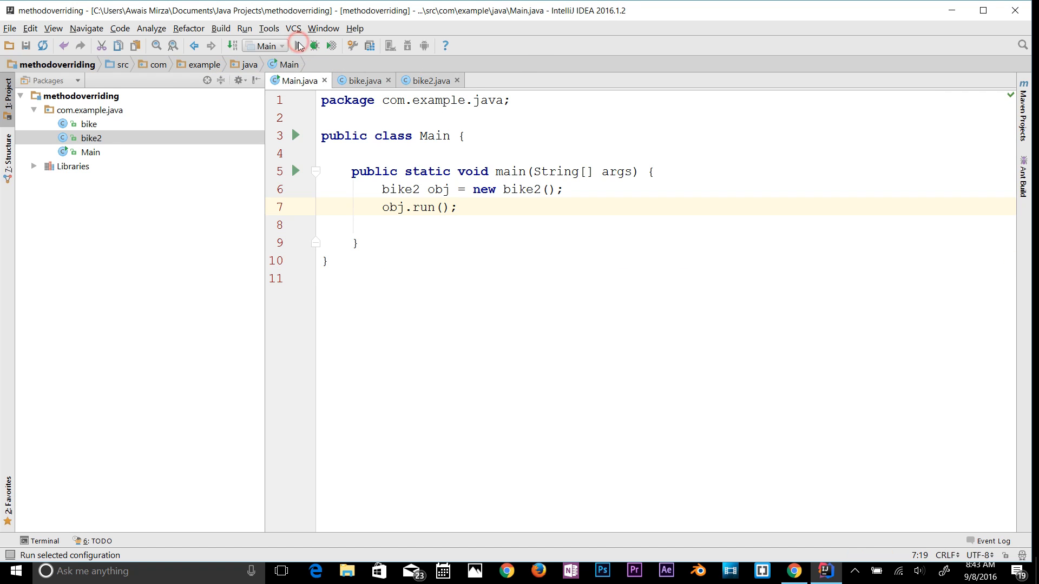
Run Main from the toolbar, confirm output 'bike speed is 70', then reopen bike.java
left_click(298, 45)
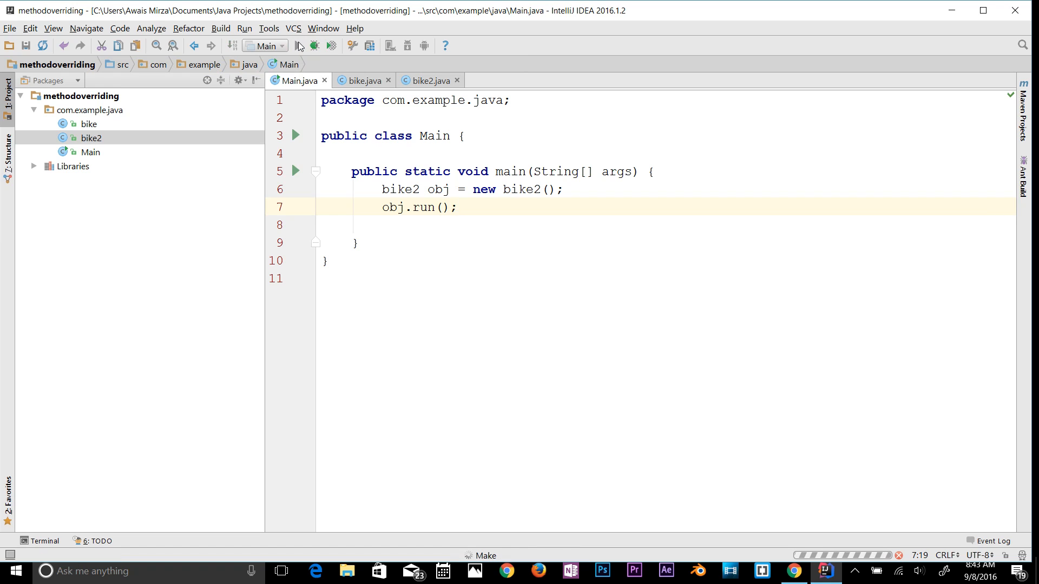
mouse_move(299, 46)
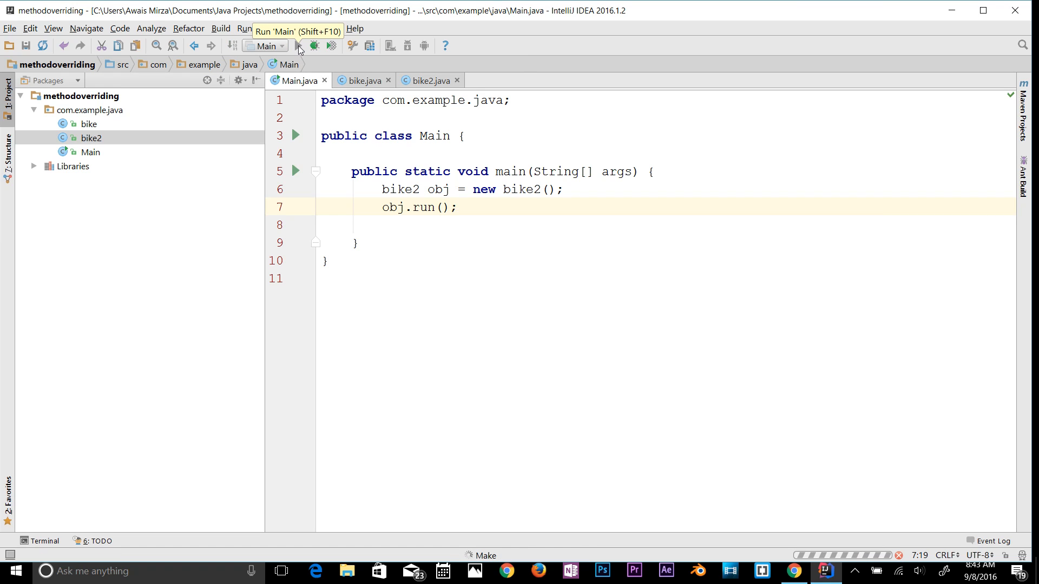
left_click(315, 45)
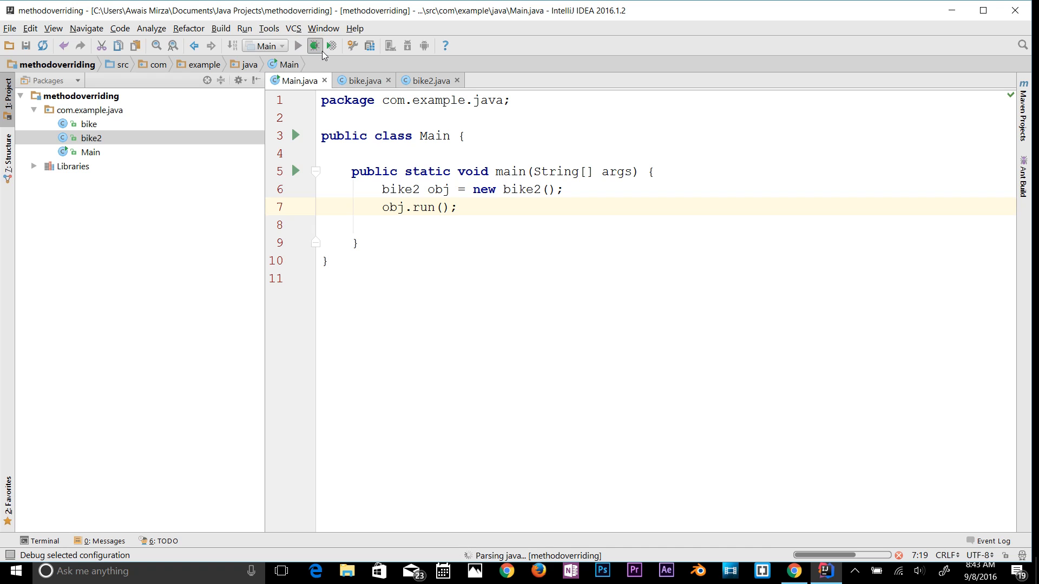
left_click(313, 46)
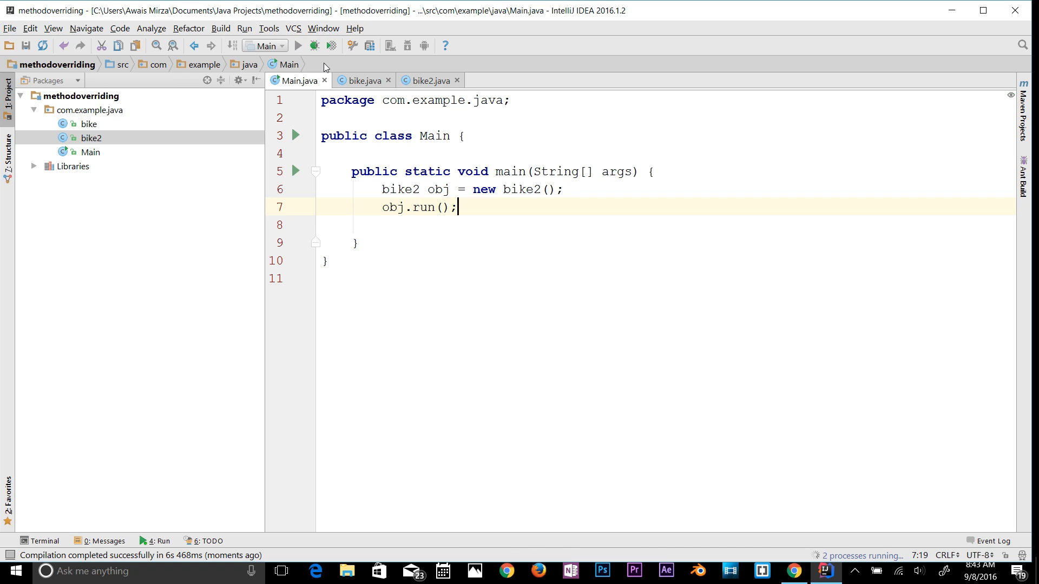
left_click(299, 45)
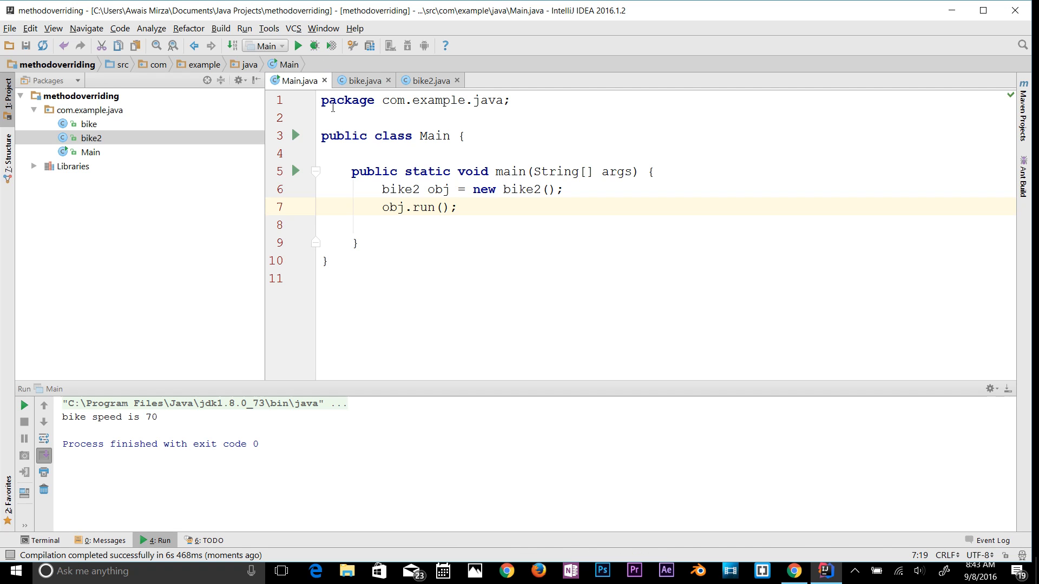
left_click(457, 206)
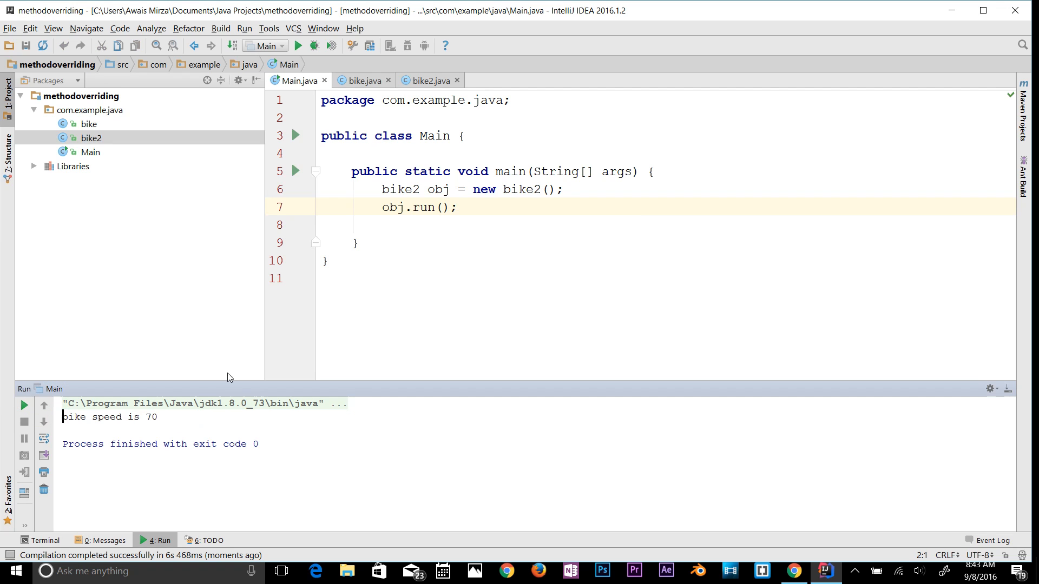
left_click(363, 80)
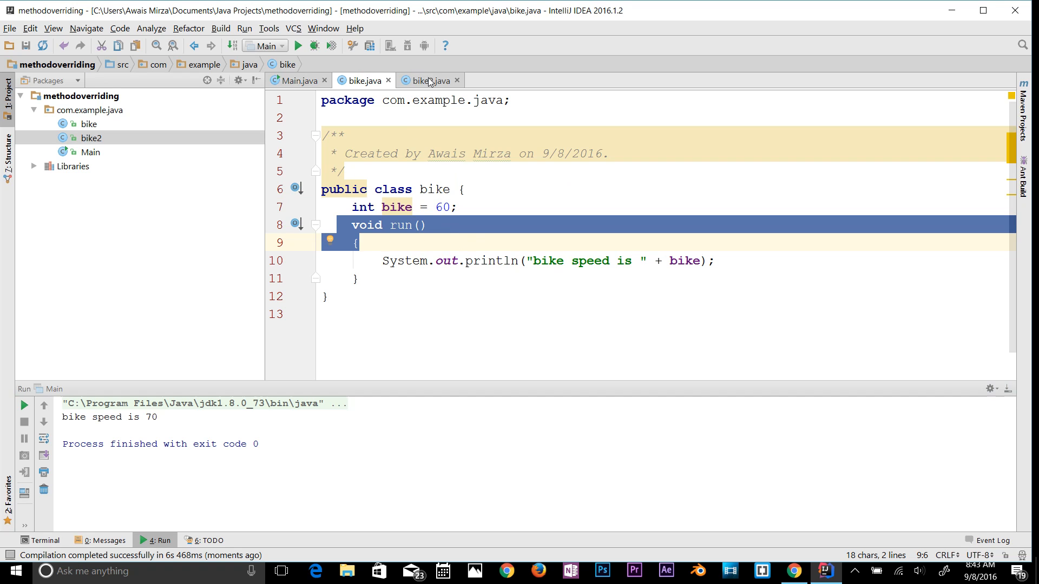
left_click(424, 80)
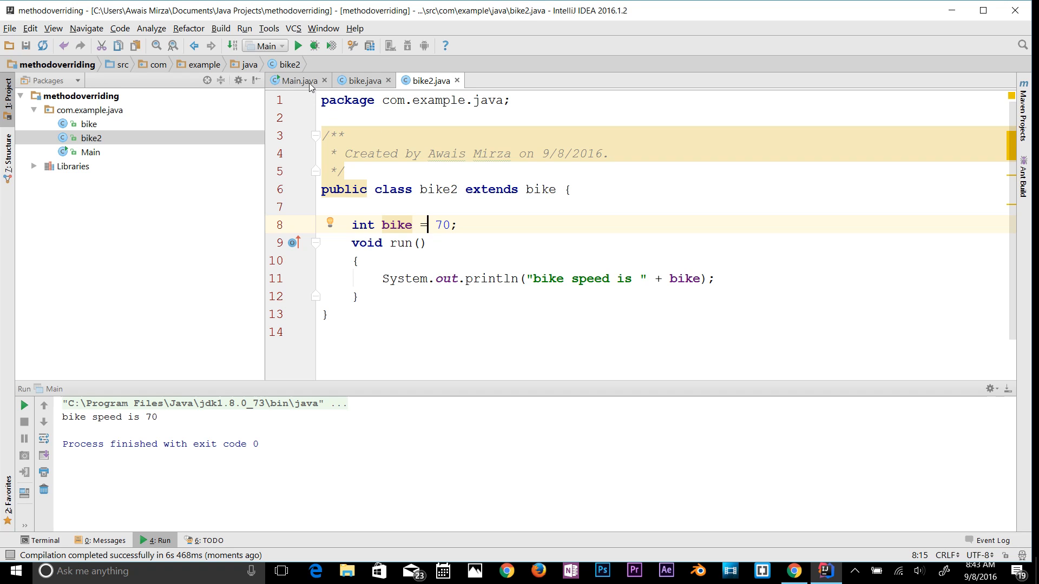
left_click(295, 80)
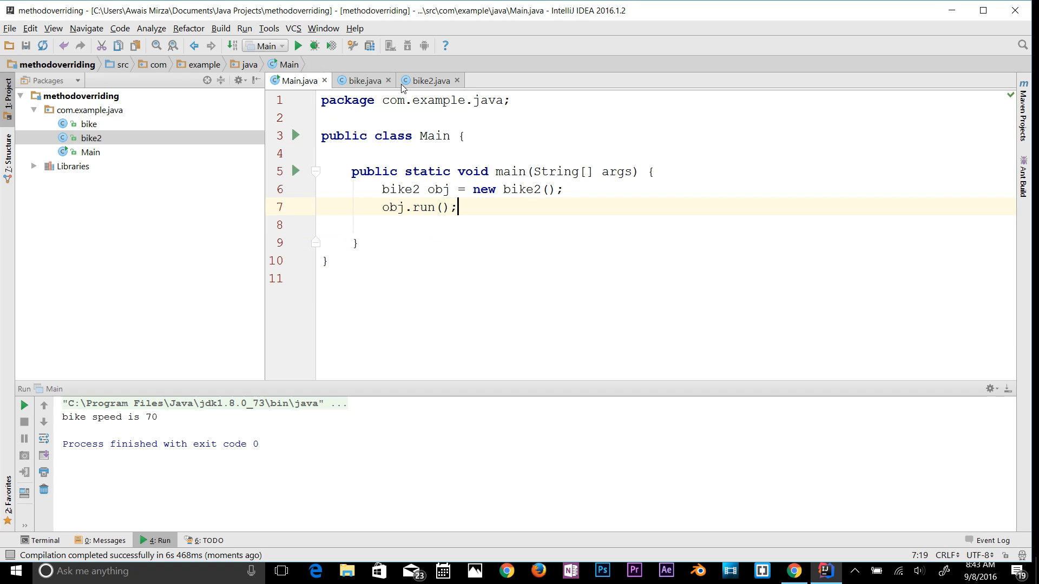
left_click(429, 81)
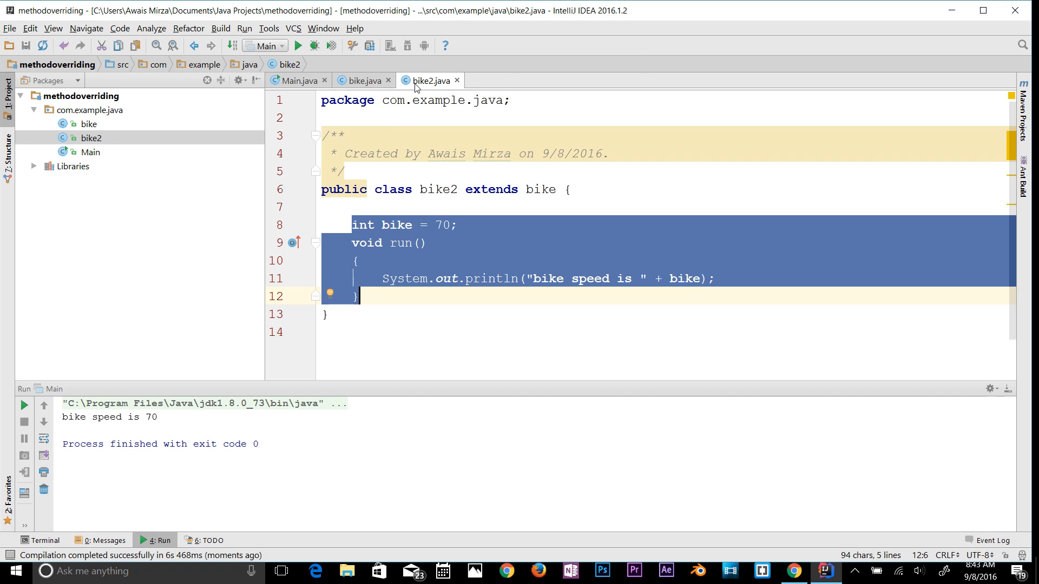
mouse_move(443, 264)
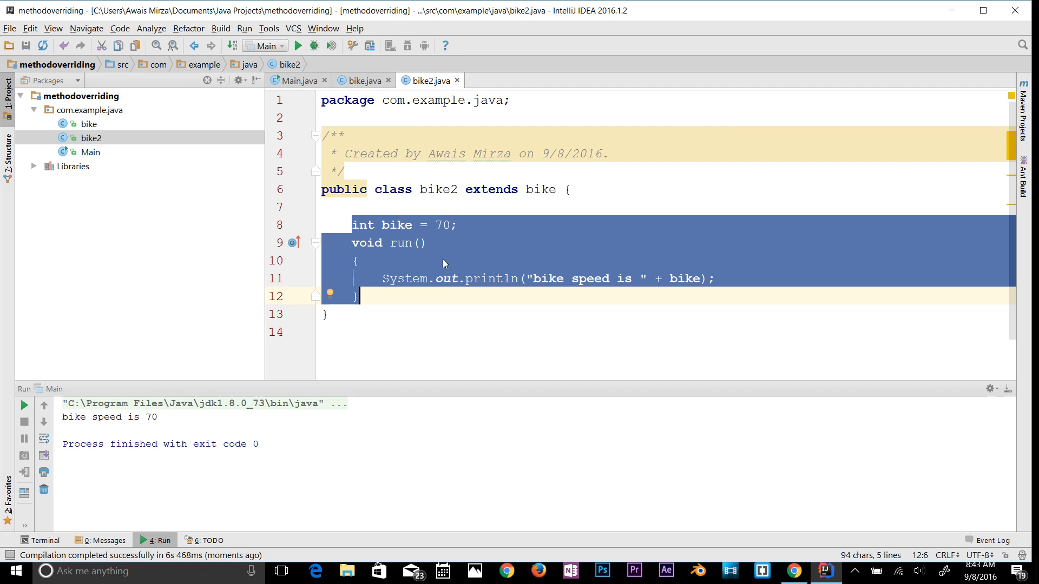
mouse_move(416, 251)
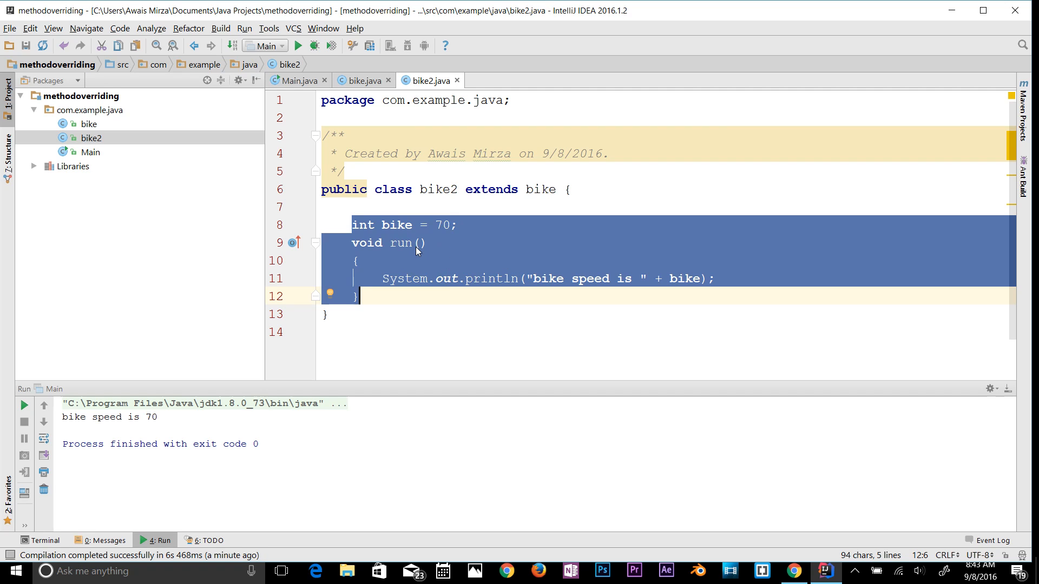
mouse_move(418, 199)
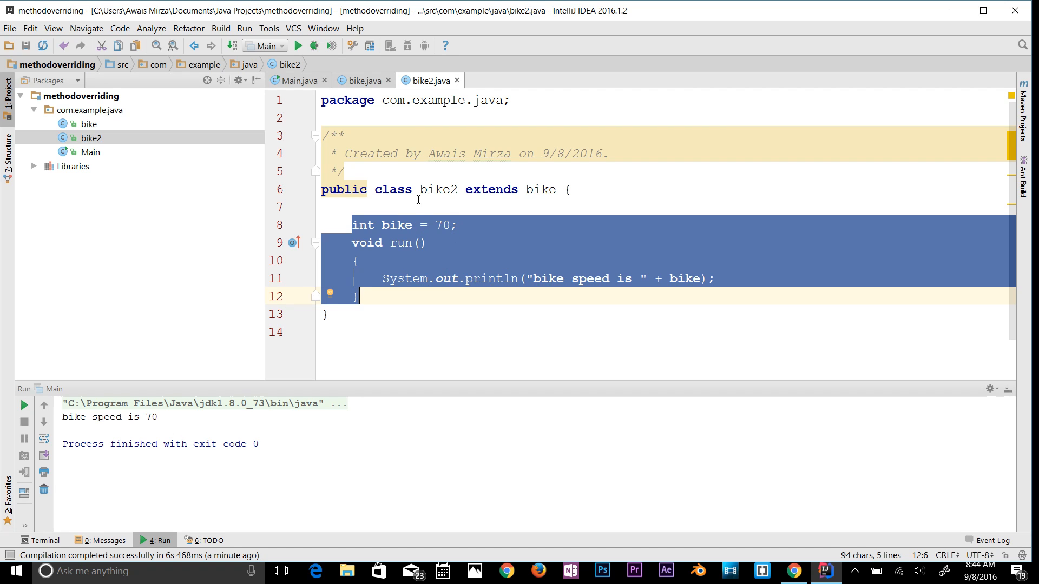
mouse_move(354, 85)
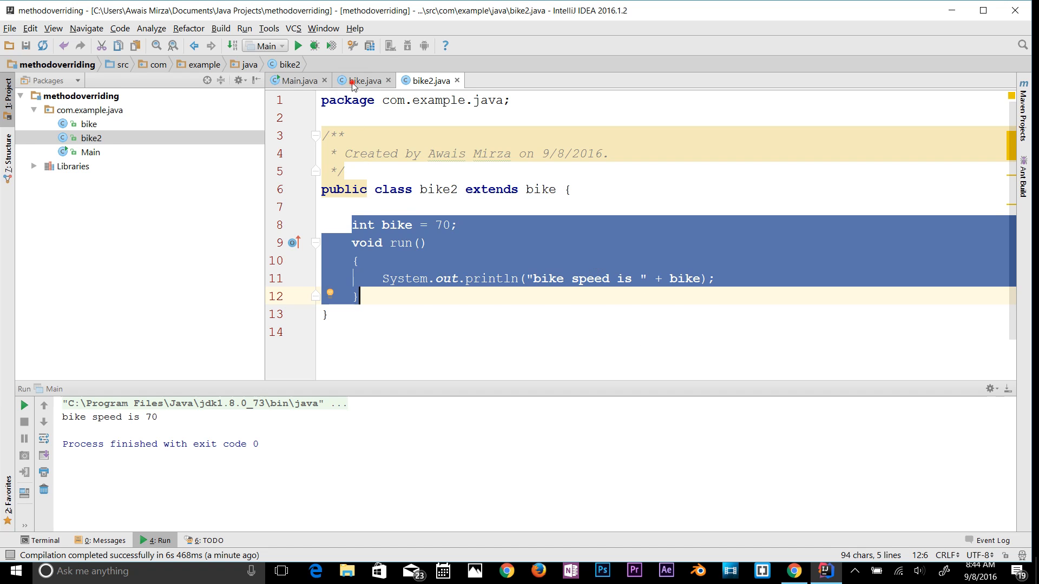
left_click(363, 80)
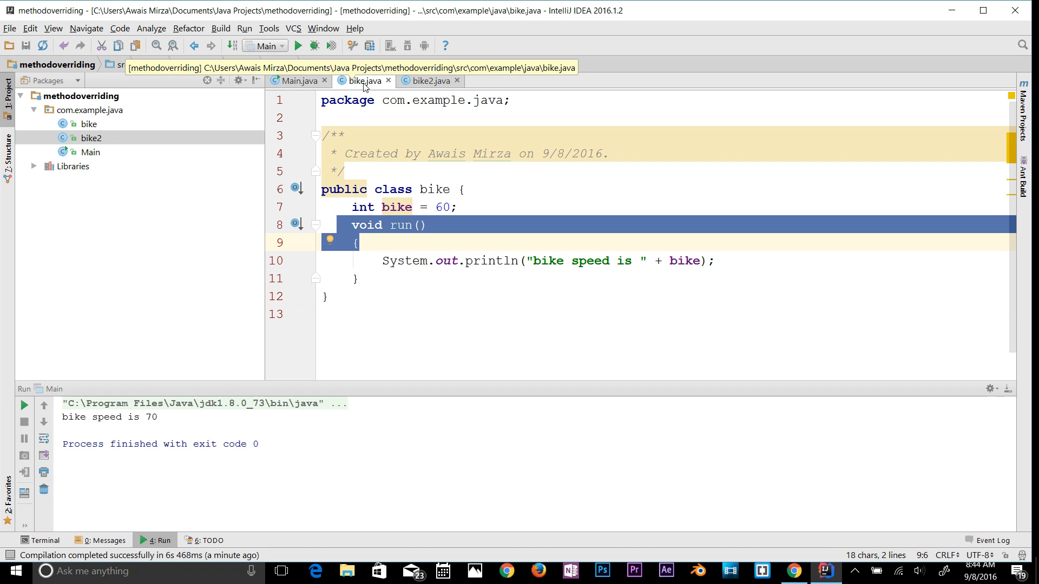
left_click(427, 80)
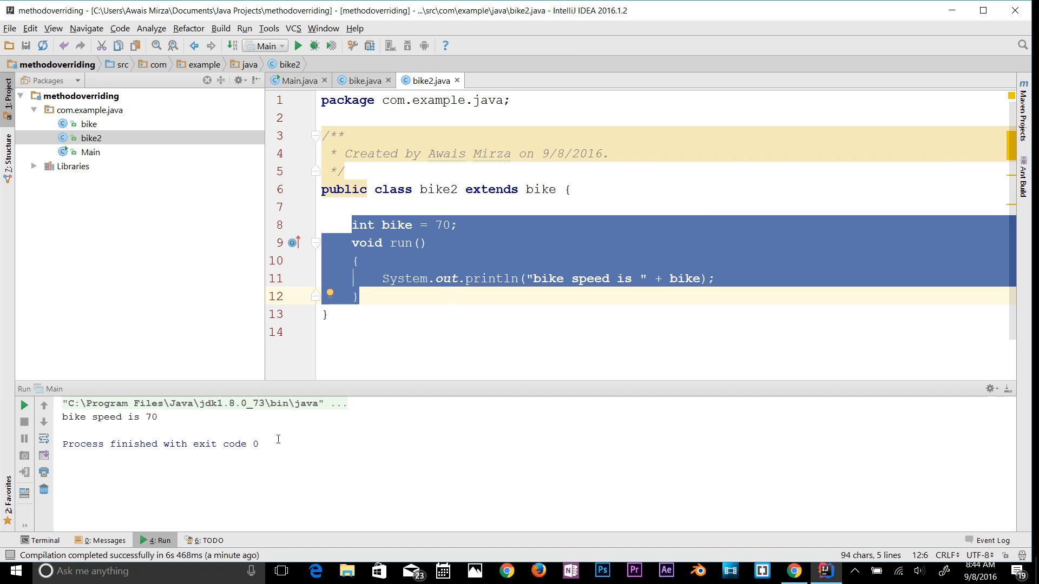
left_click(363, 80)
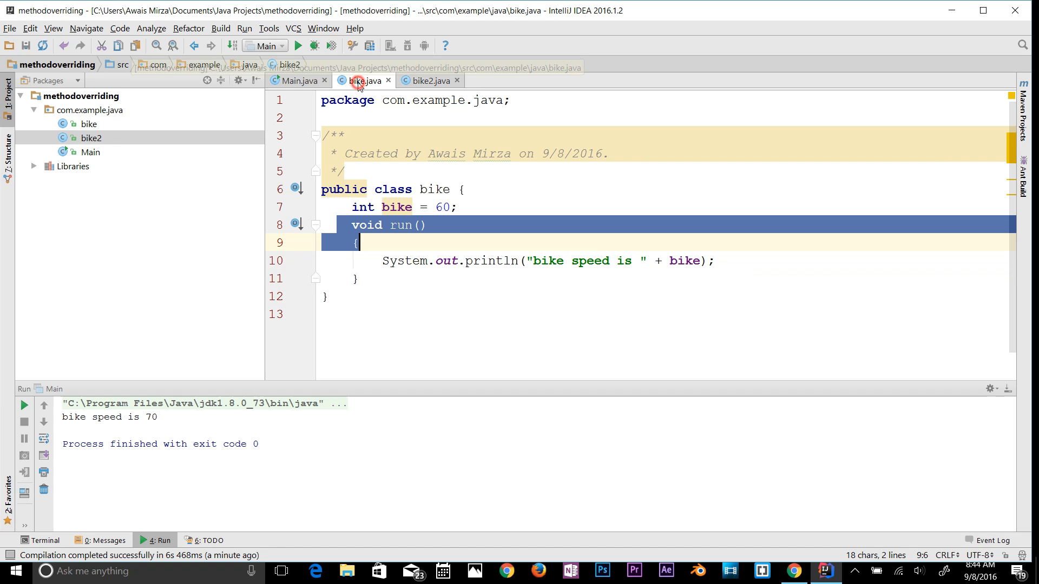
left_click(297, 80)
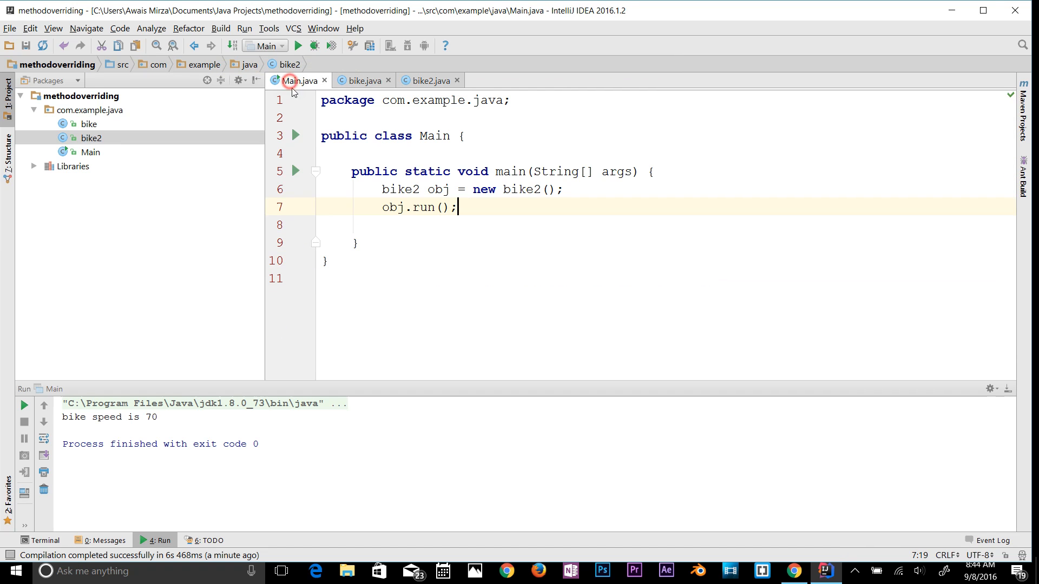
left_click(423, 224)
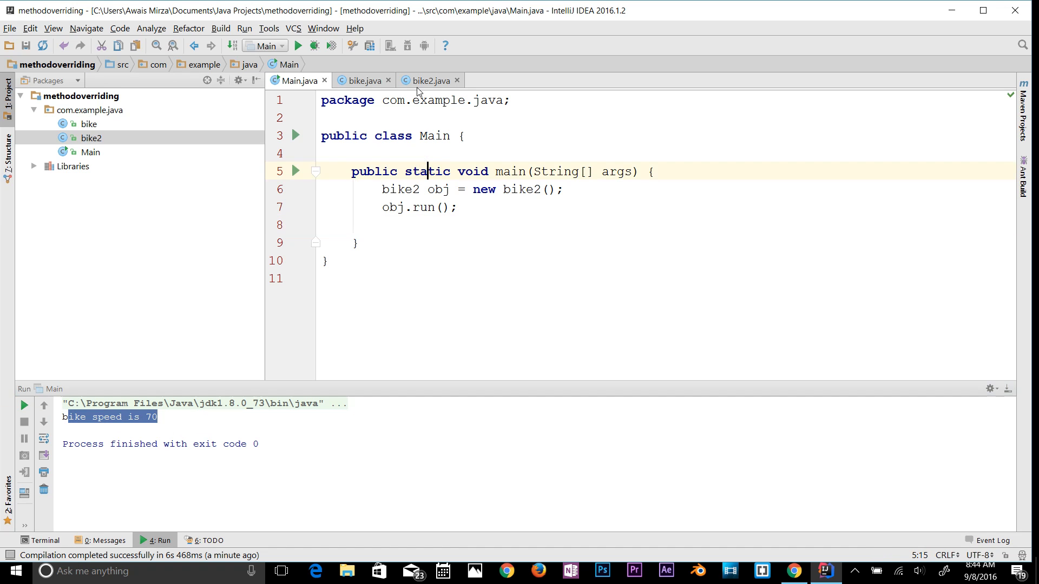
left_click(428, 80)
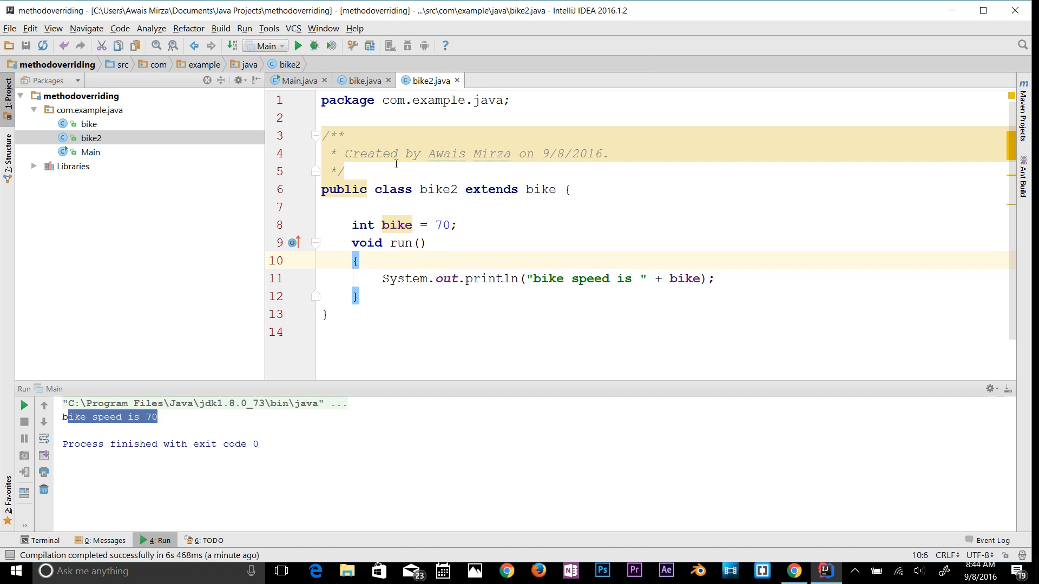
mouse_move(484, 225)
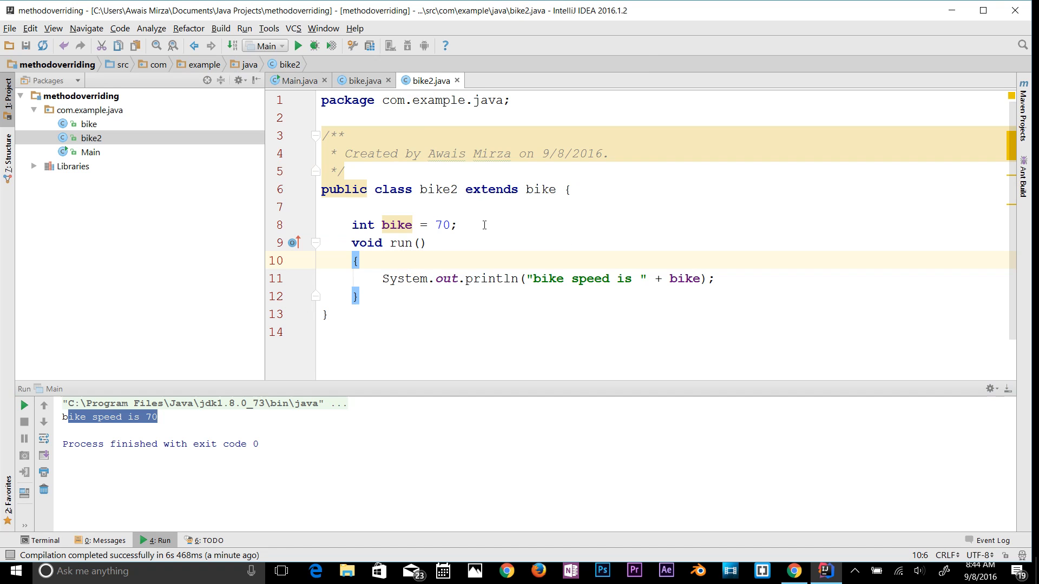
left_click(293, 80)
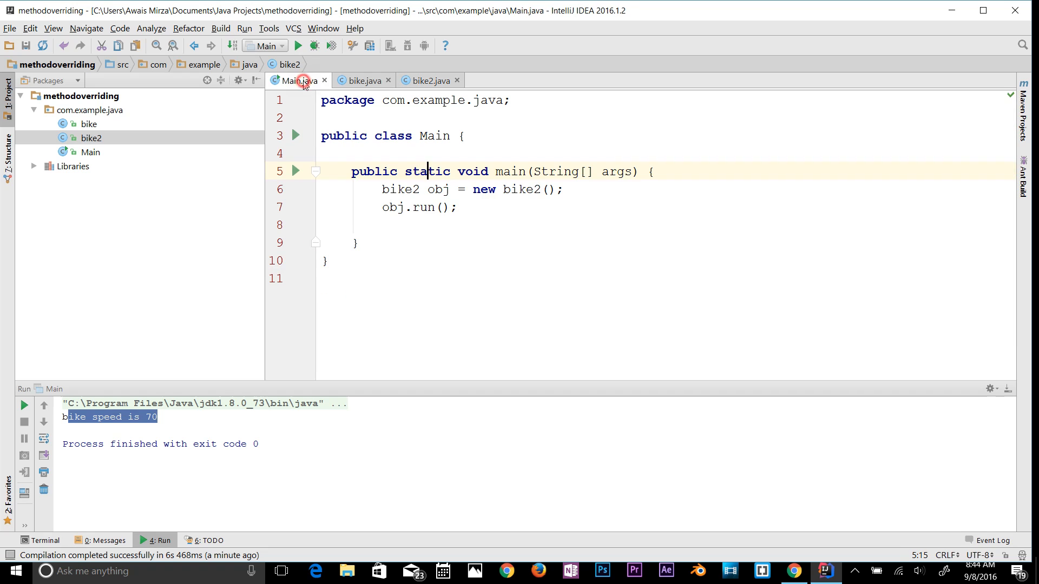
left_click(469, 207)
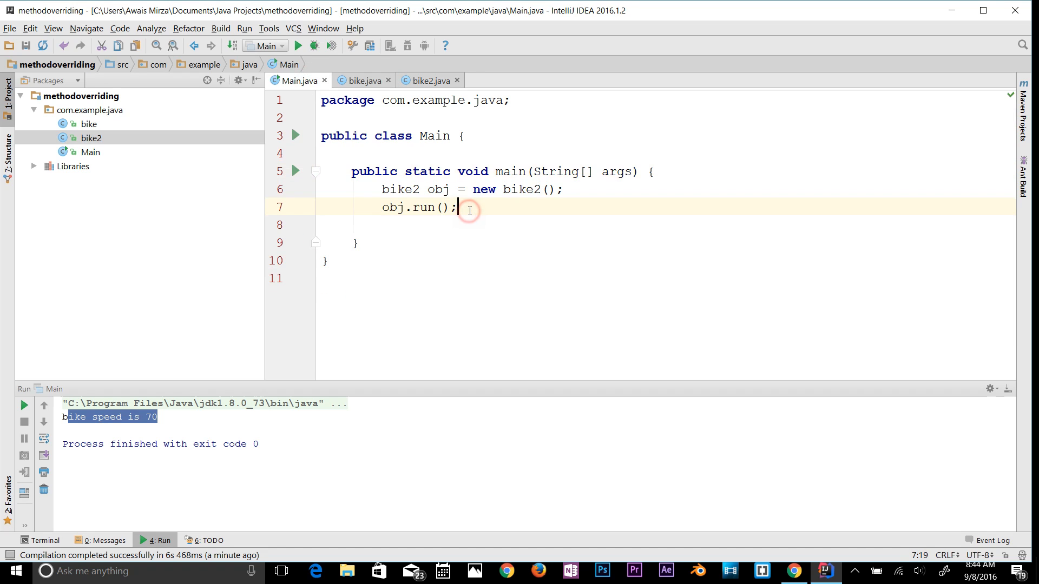